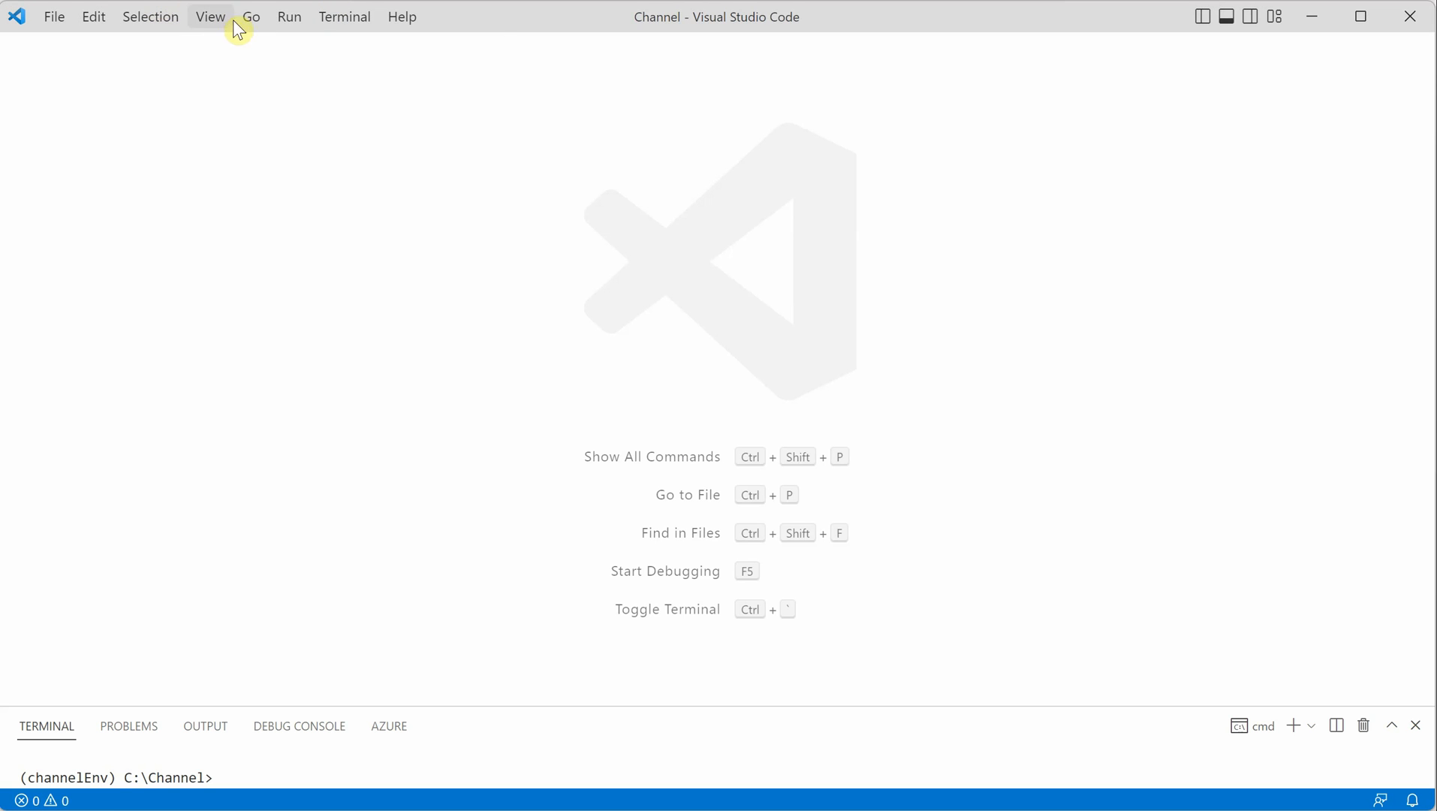
# Show the Extensions view listing 47 installed extensions and focus the marketplace search box
pyautogui.click(210, 17)
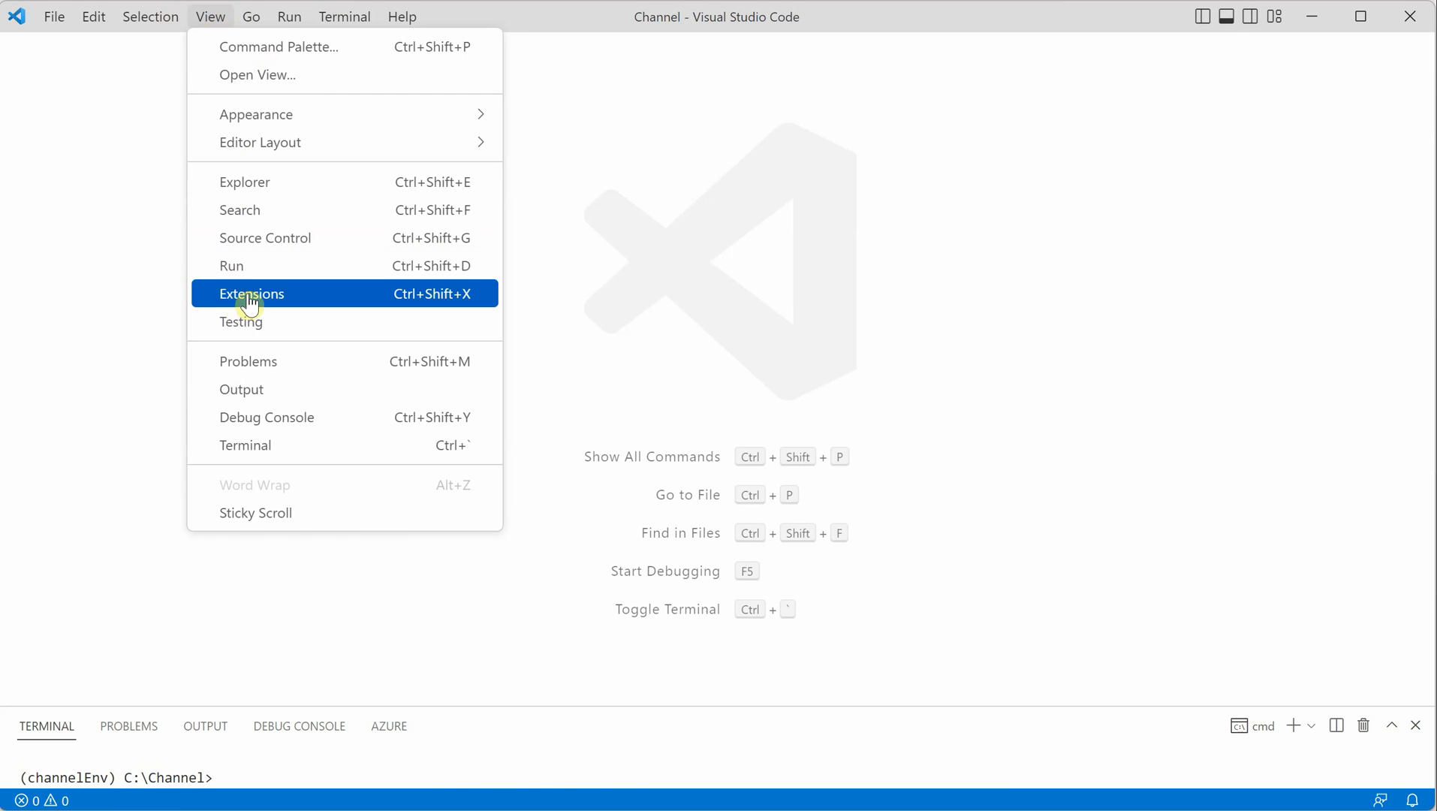
pyautogui.click(250, 294)
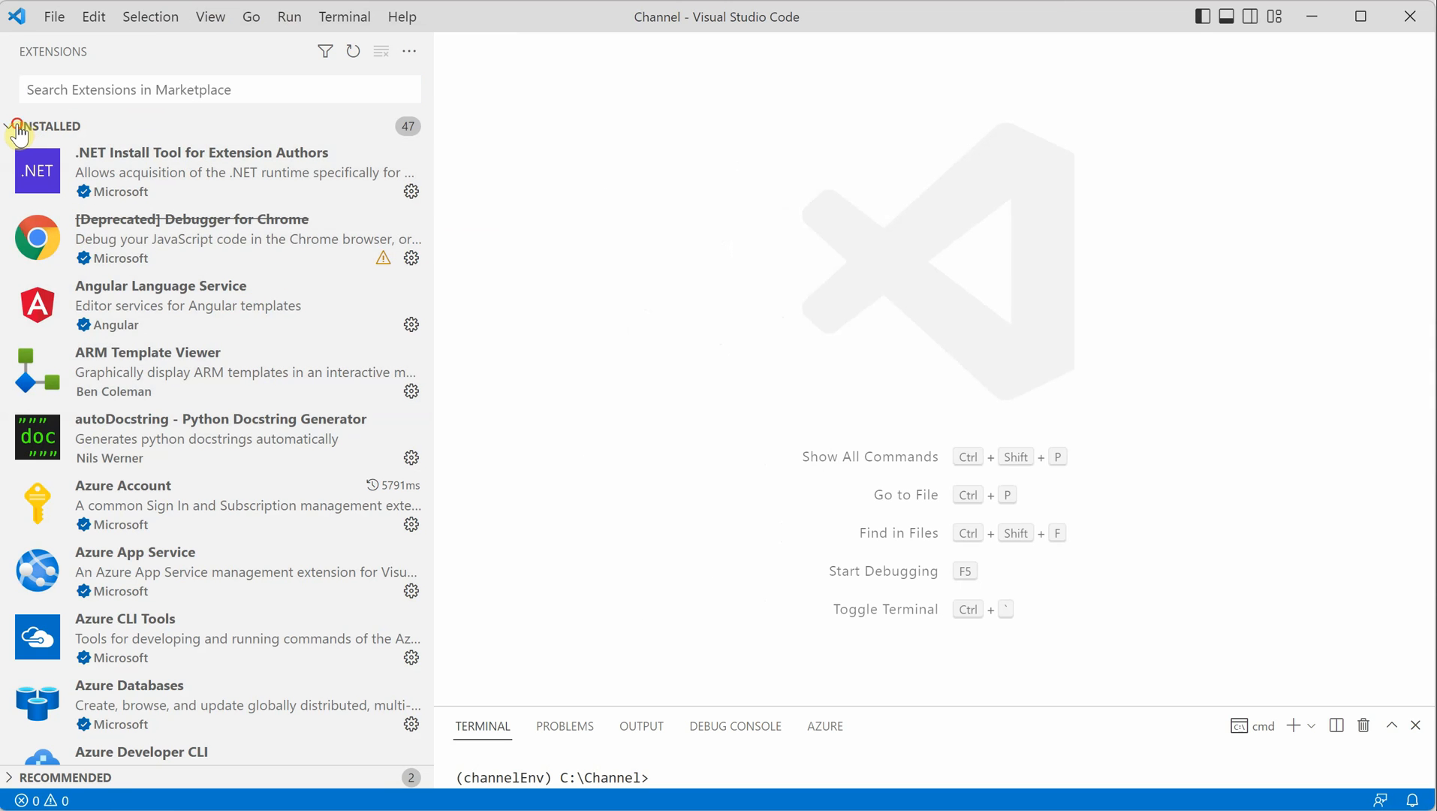
pyautogui.moveTo(174, 573)
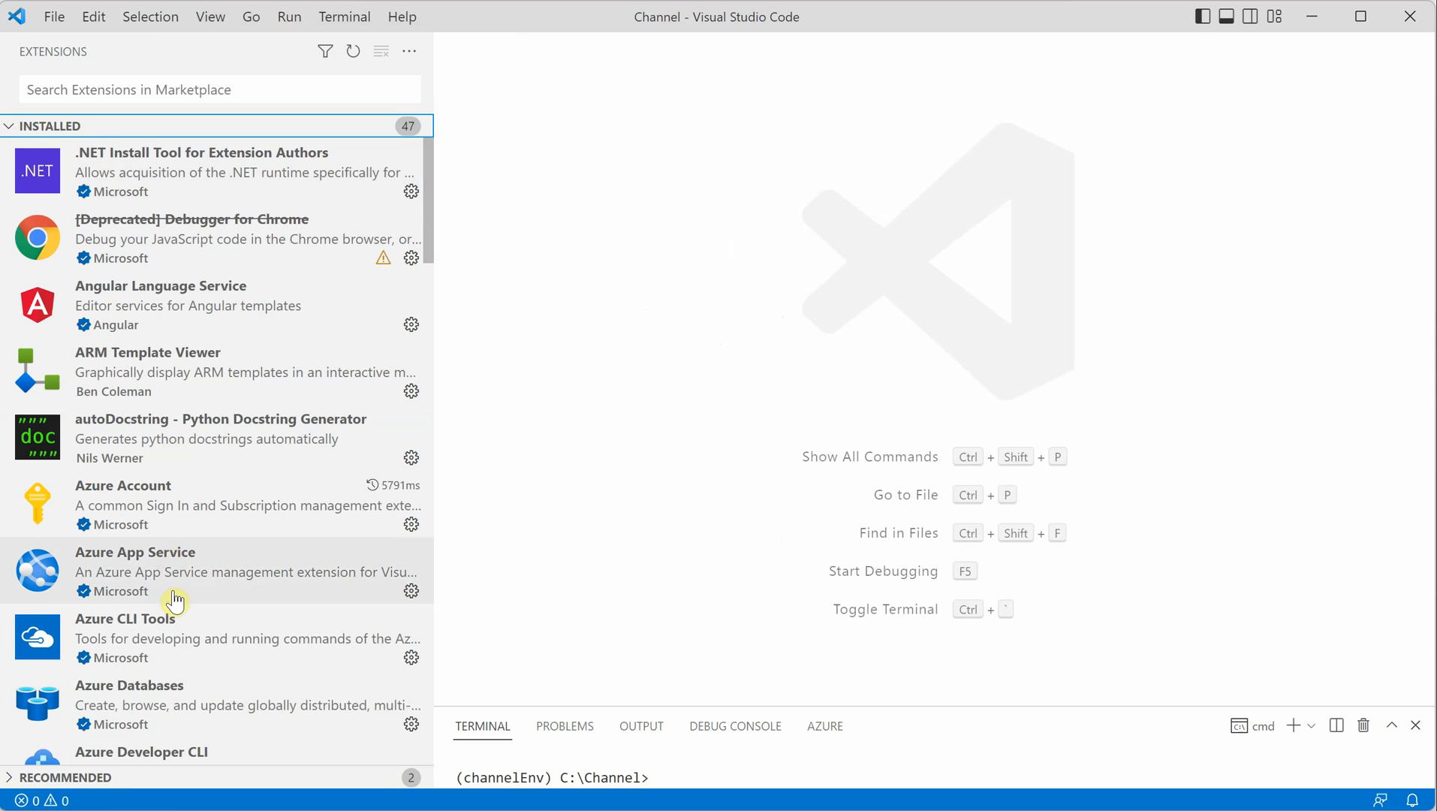
pyautogui.click(219, 89)
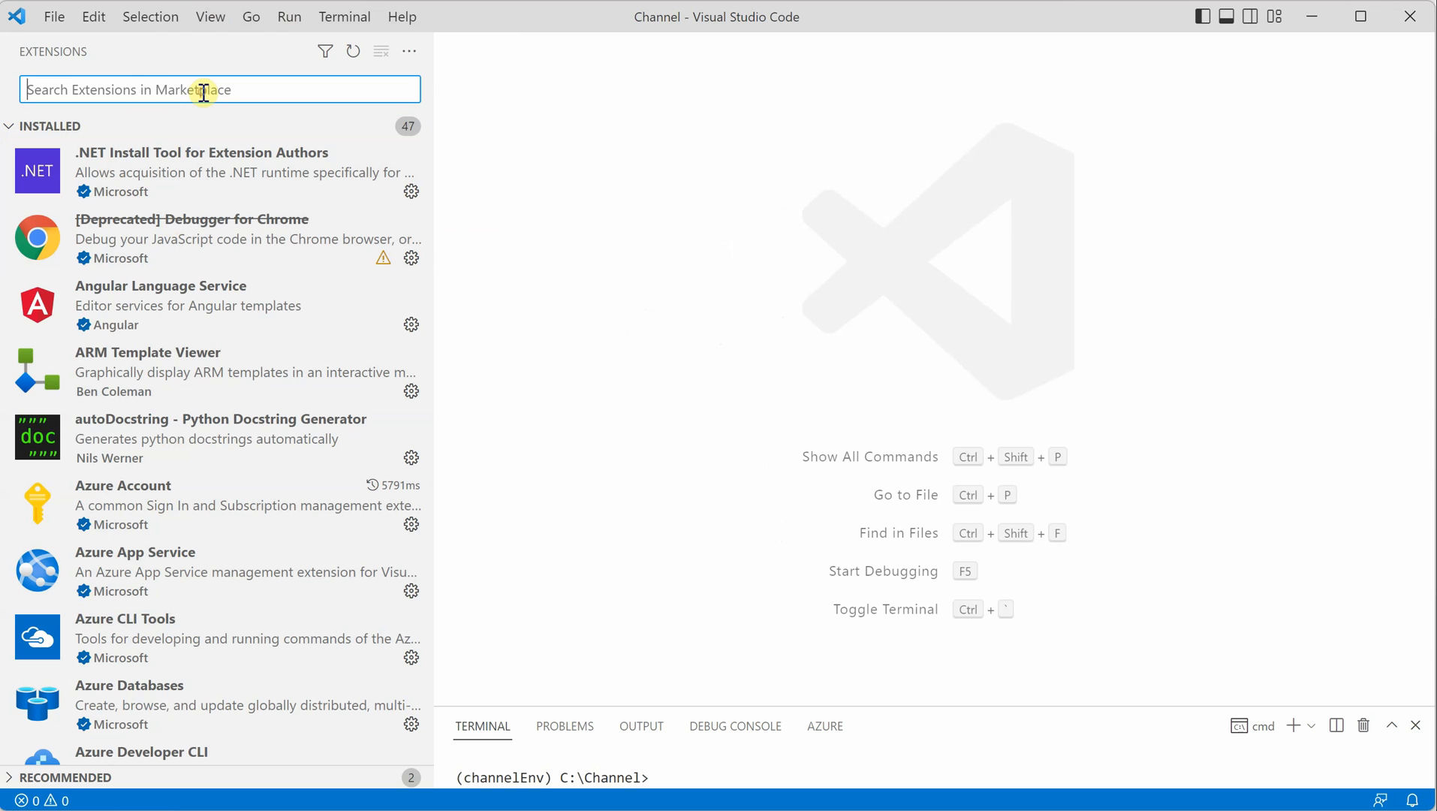
pyautogui.moveTo(274, 102)
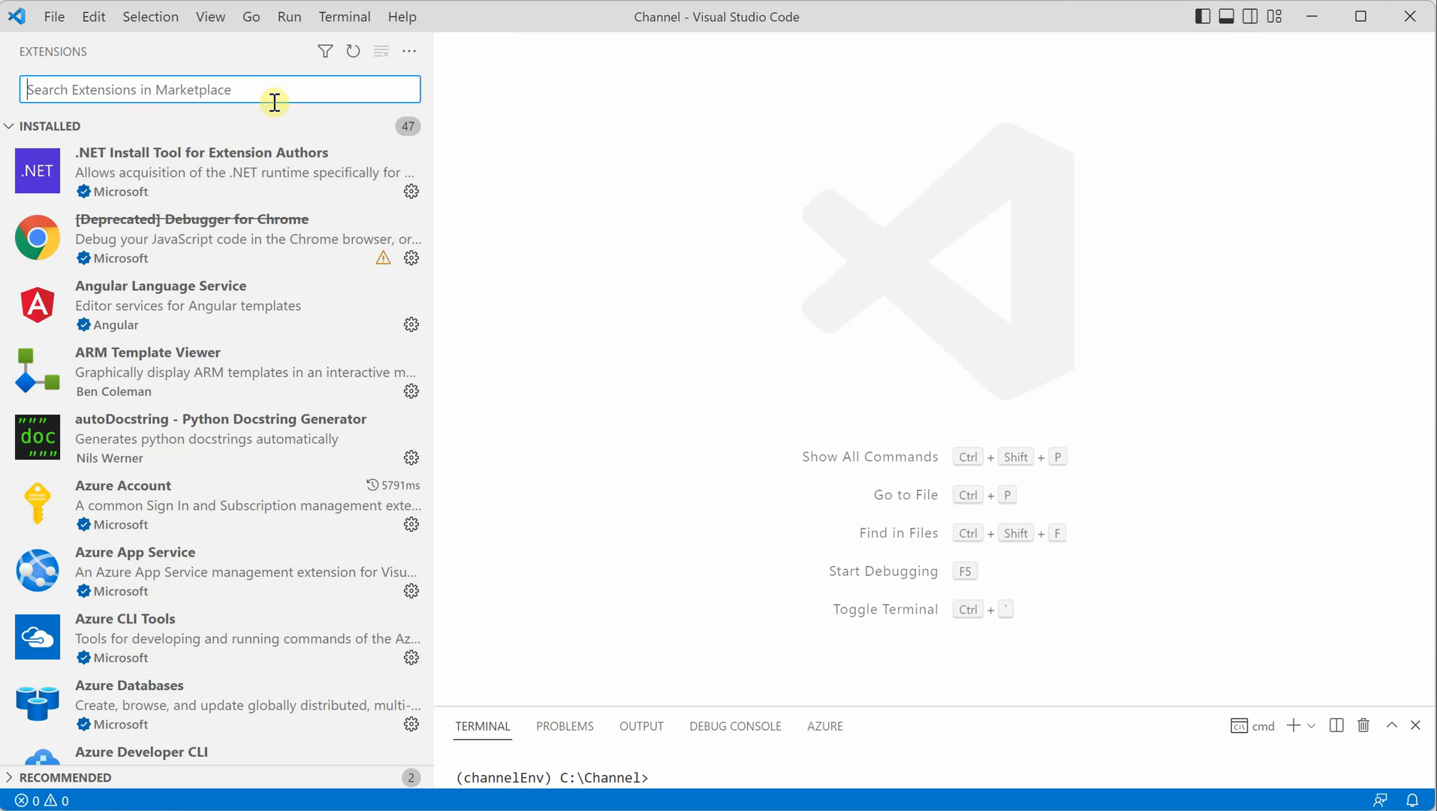
pyautogui.moveTo(519, 357)
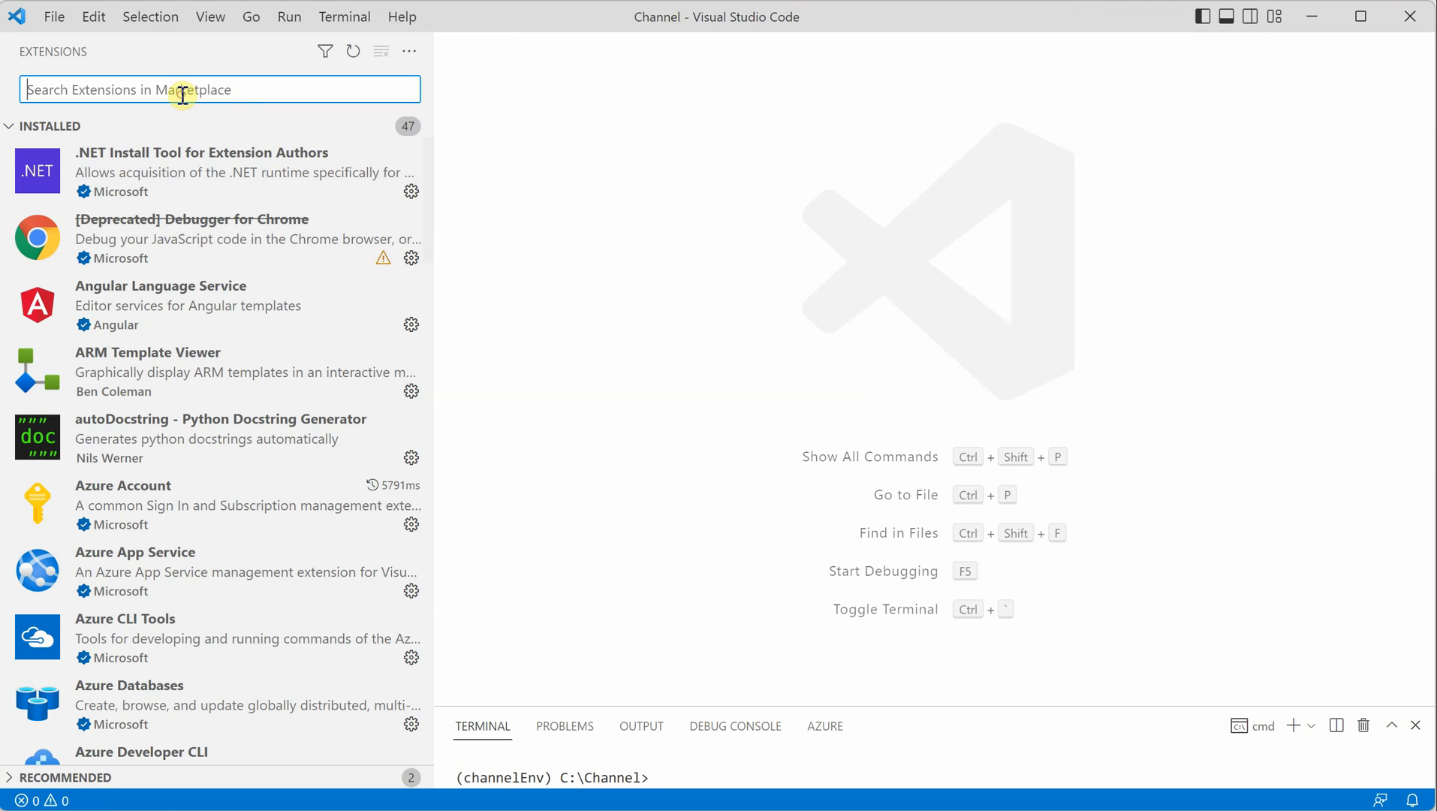
pyautogui.write('color')
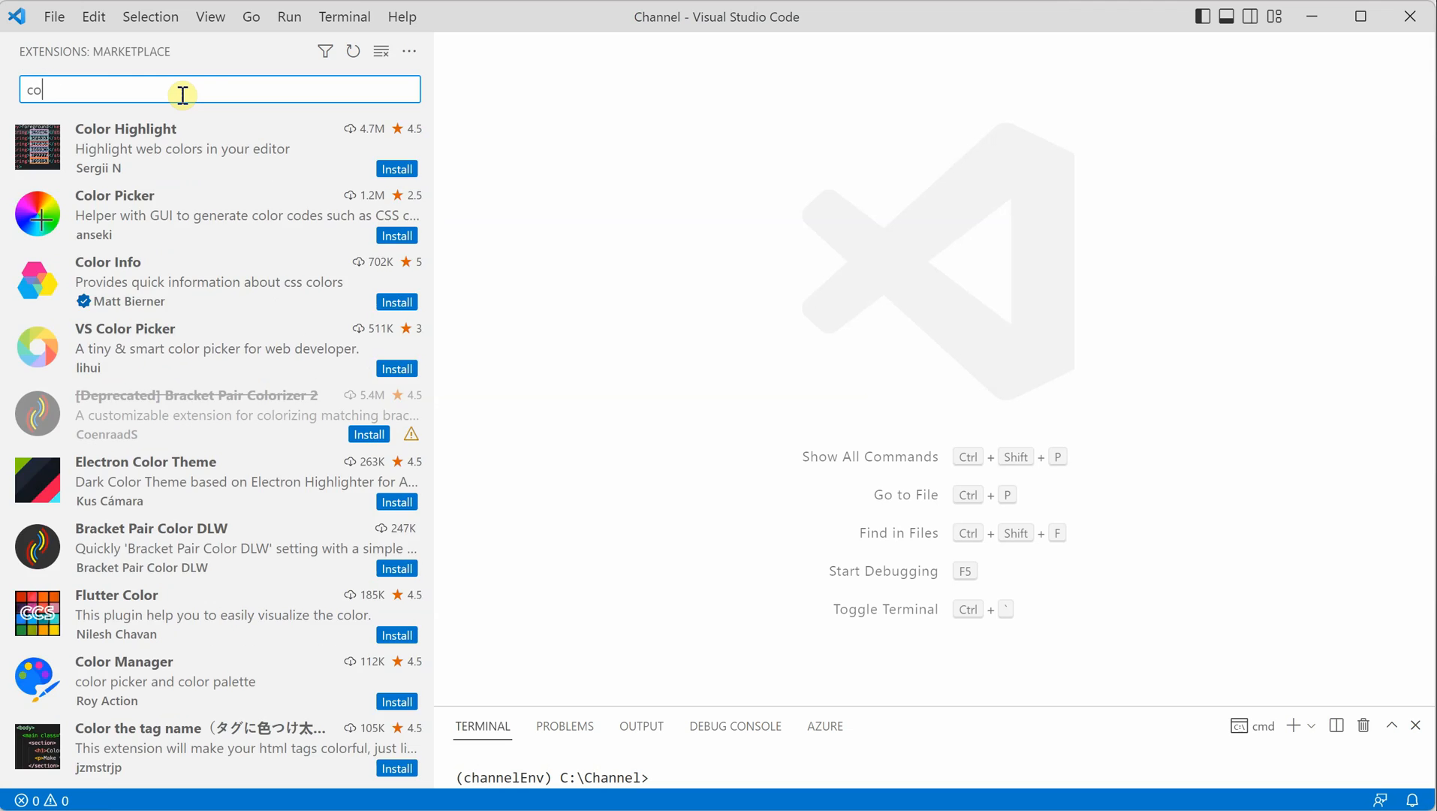
pyautogui.write('theme')
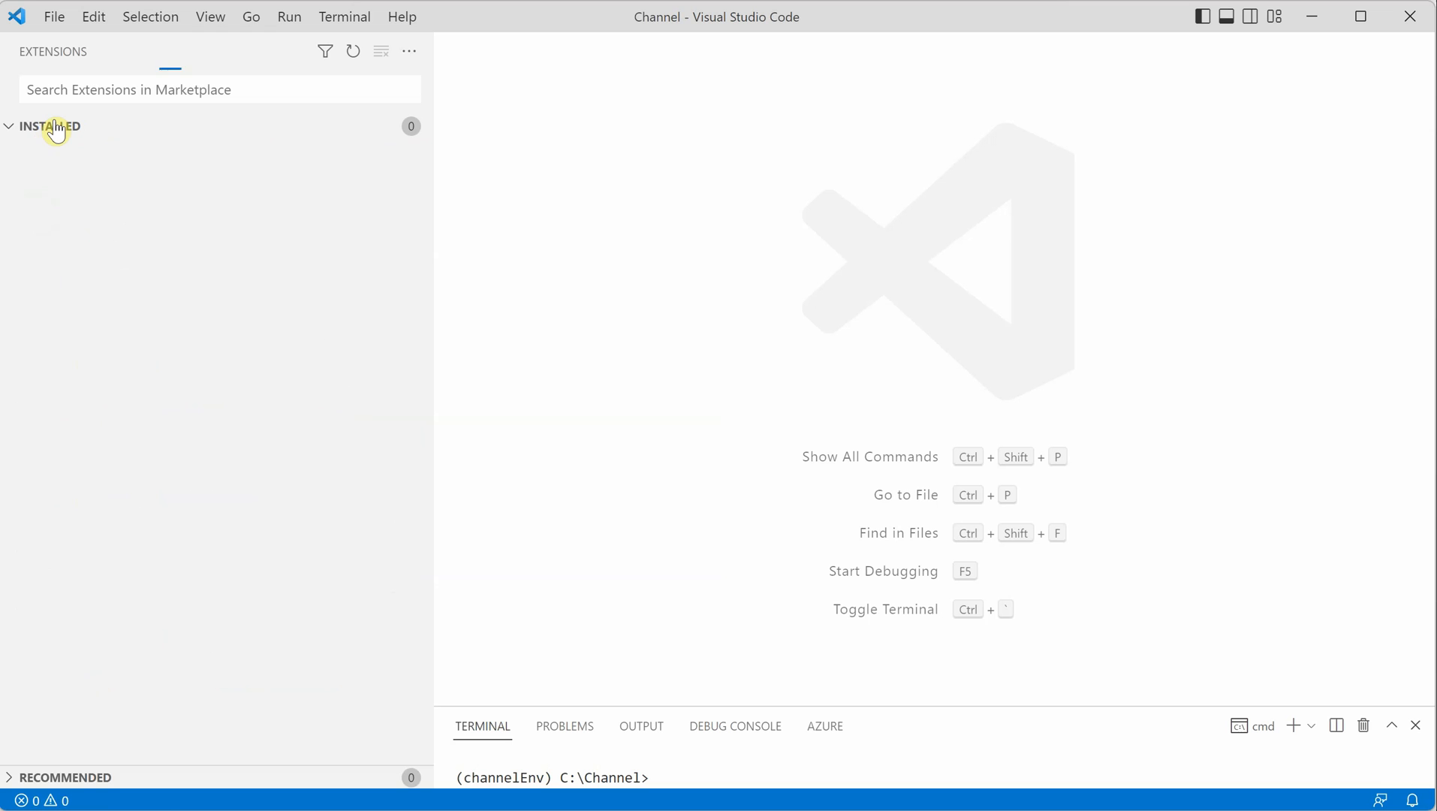
# Collapse the INSTALLED section header so only the count of 47 shows
pyautogui.click(50, 125)
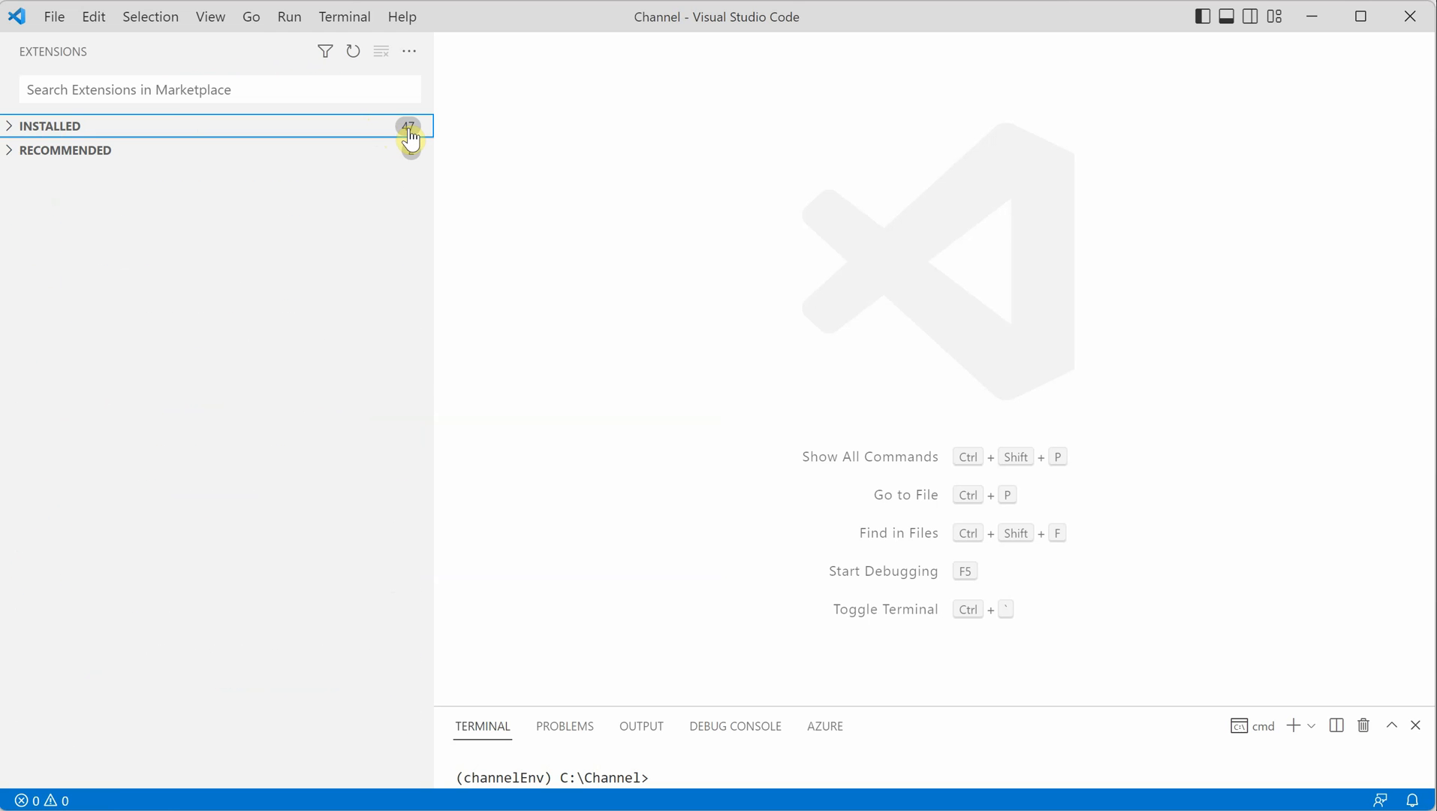
pyautogui.moveTo(431, 151)
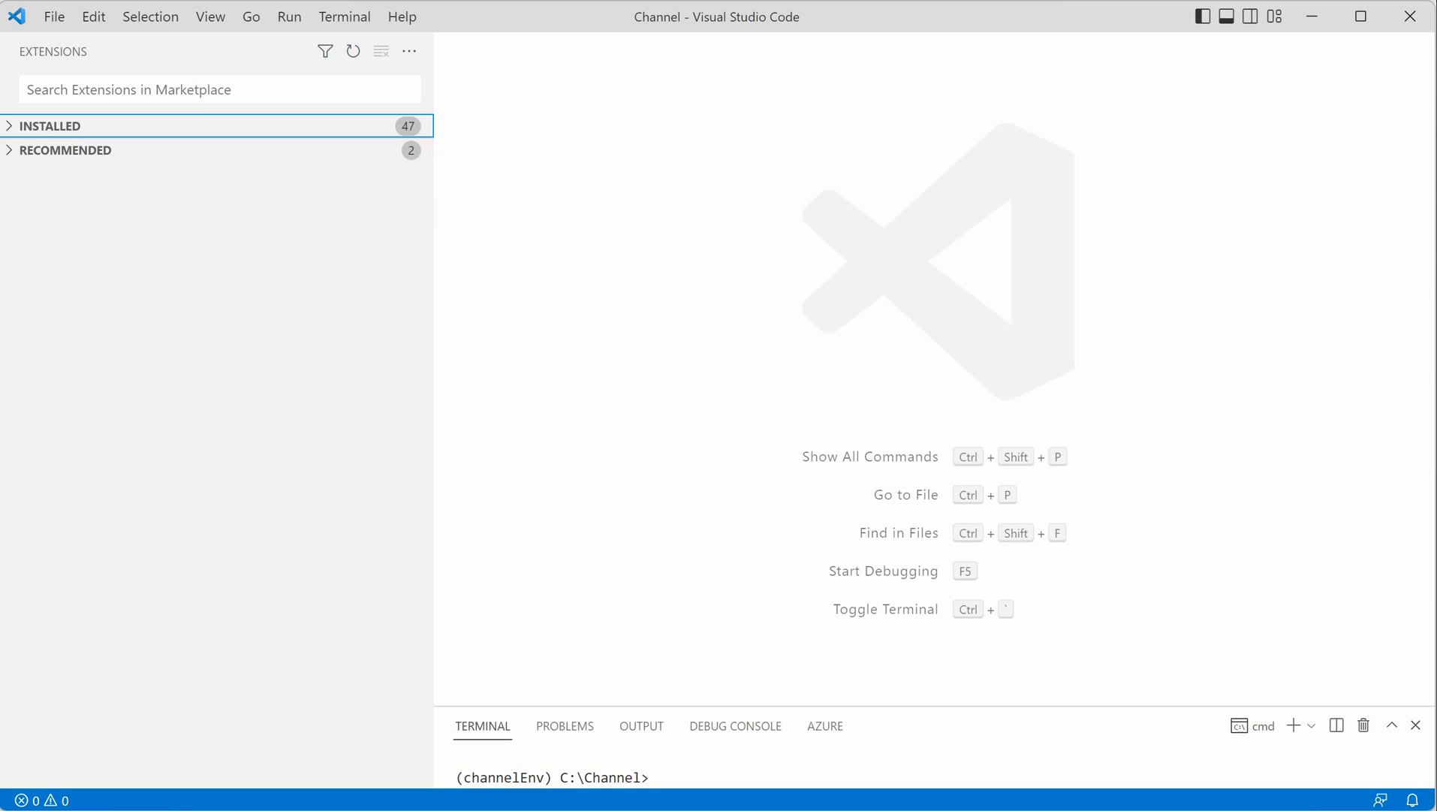
pyautogui.moveTo(603, 459)
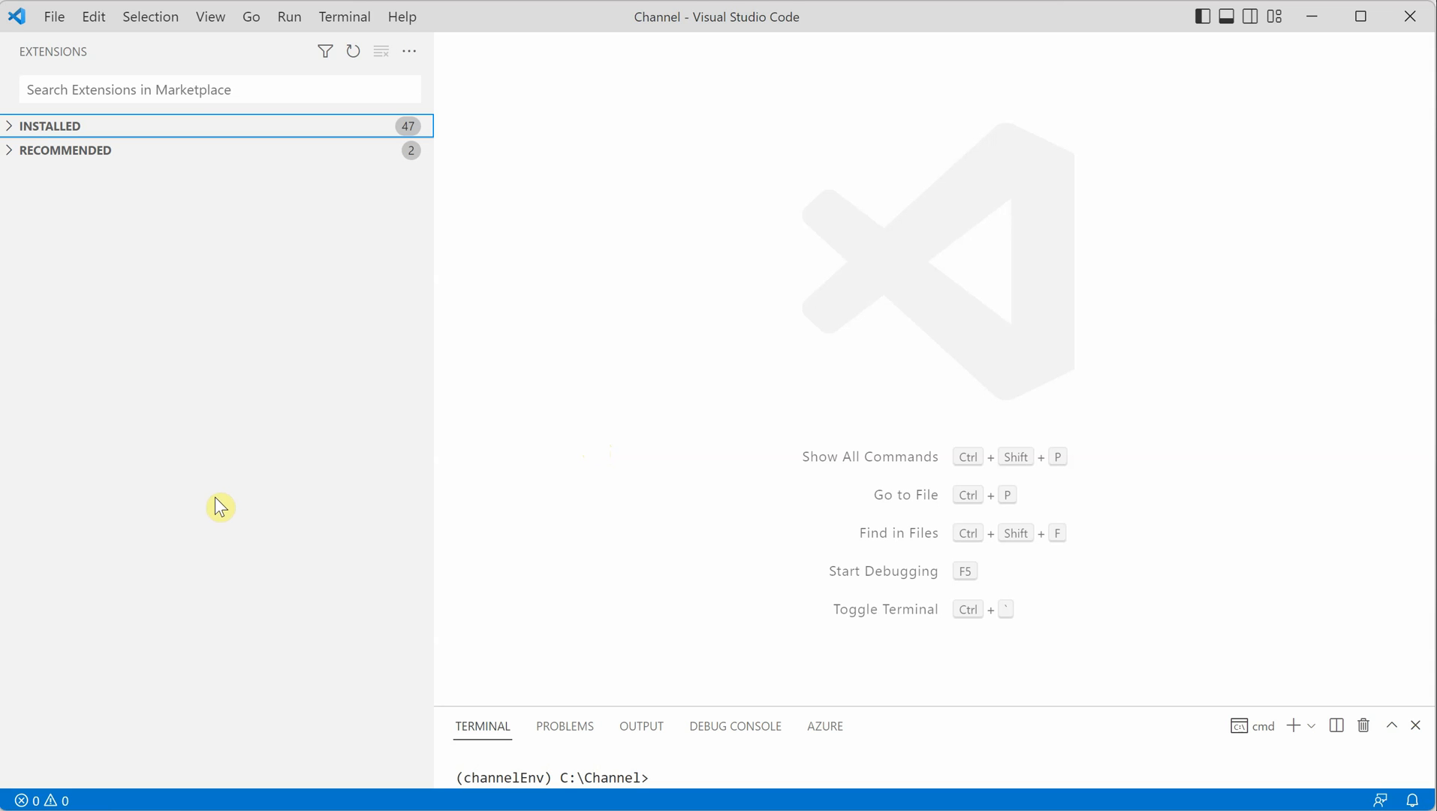
# Expand the INSTALLED section again to list all 47 entries from .NET Install Tool
pyautogui.click(50, 126)
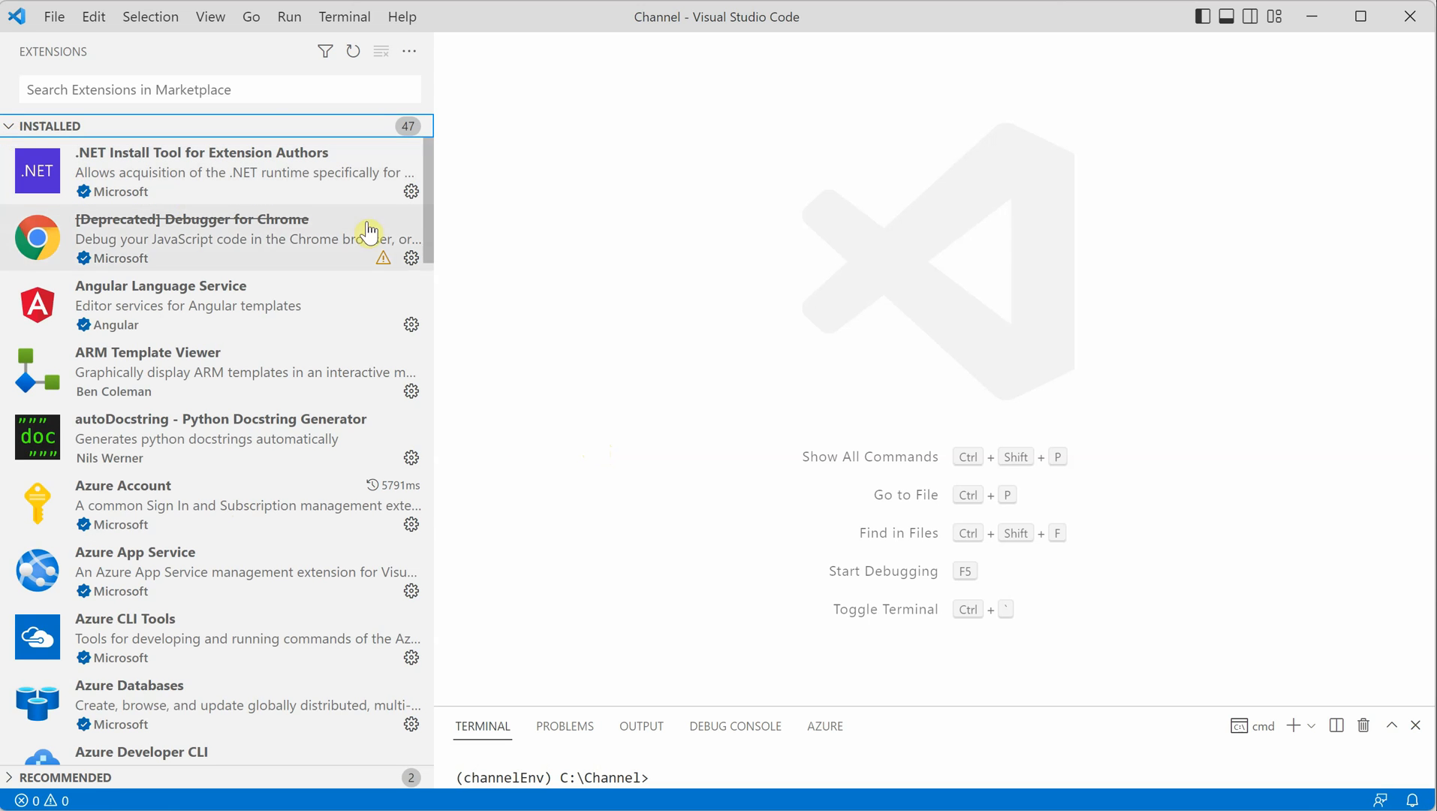
pyautogui.moveTo(569, 253)
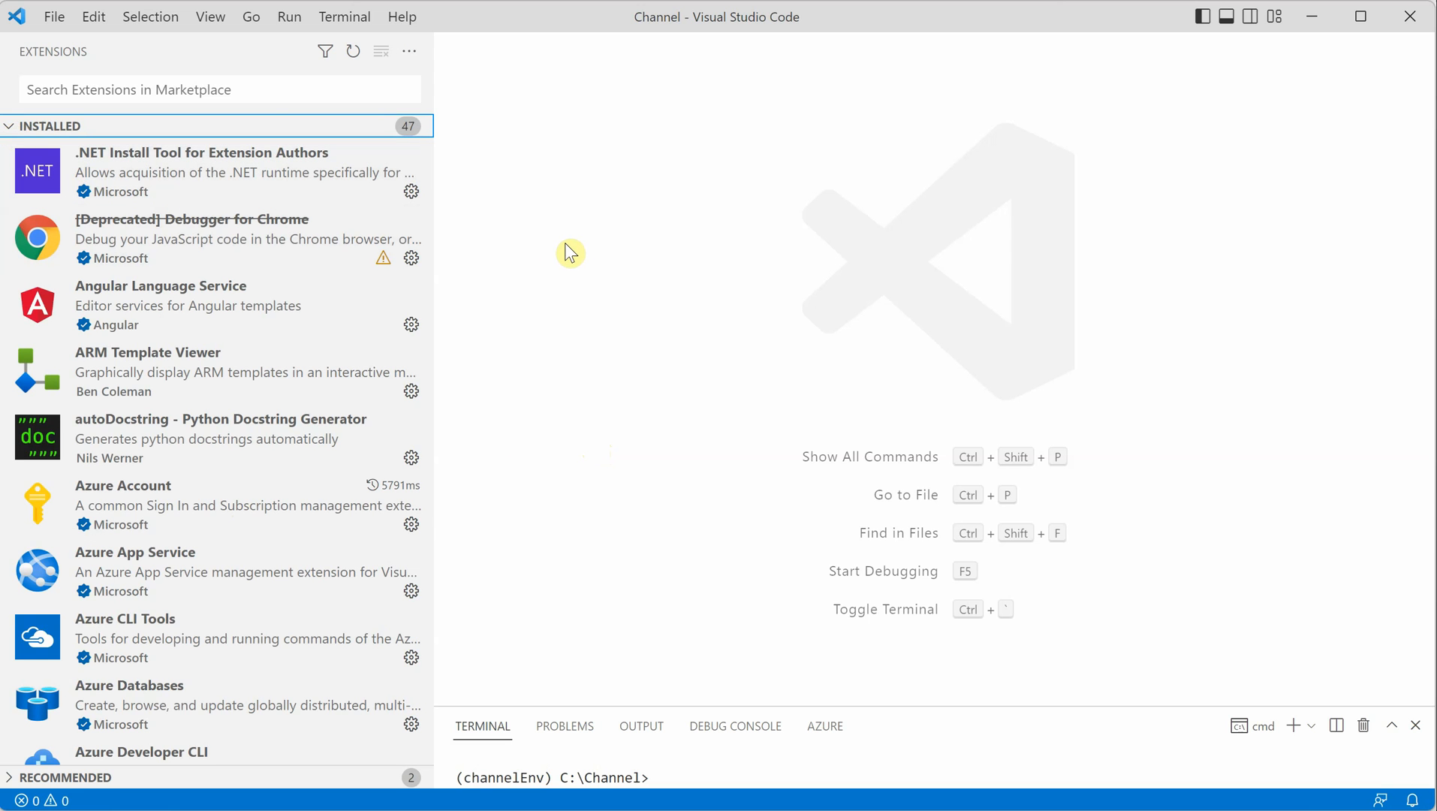
pyautogui.moveTo(348, 193)
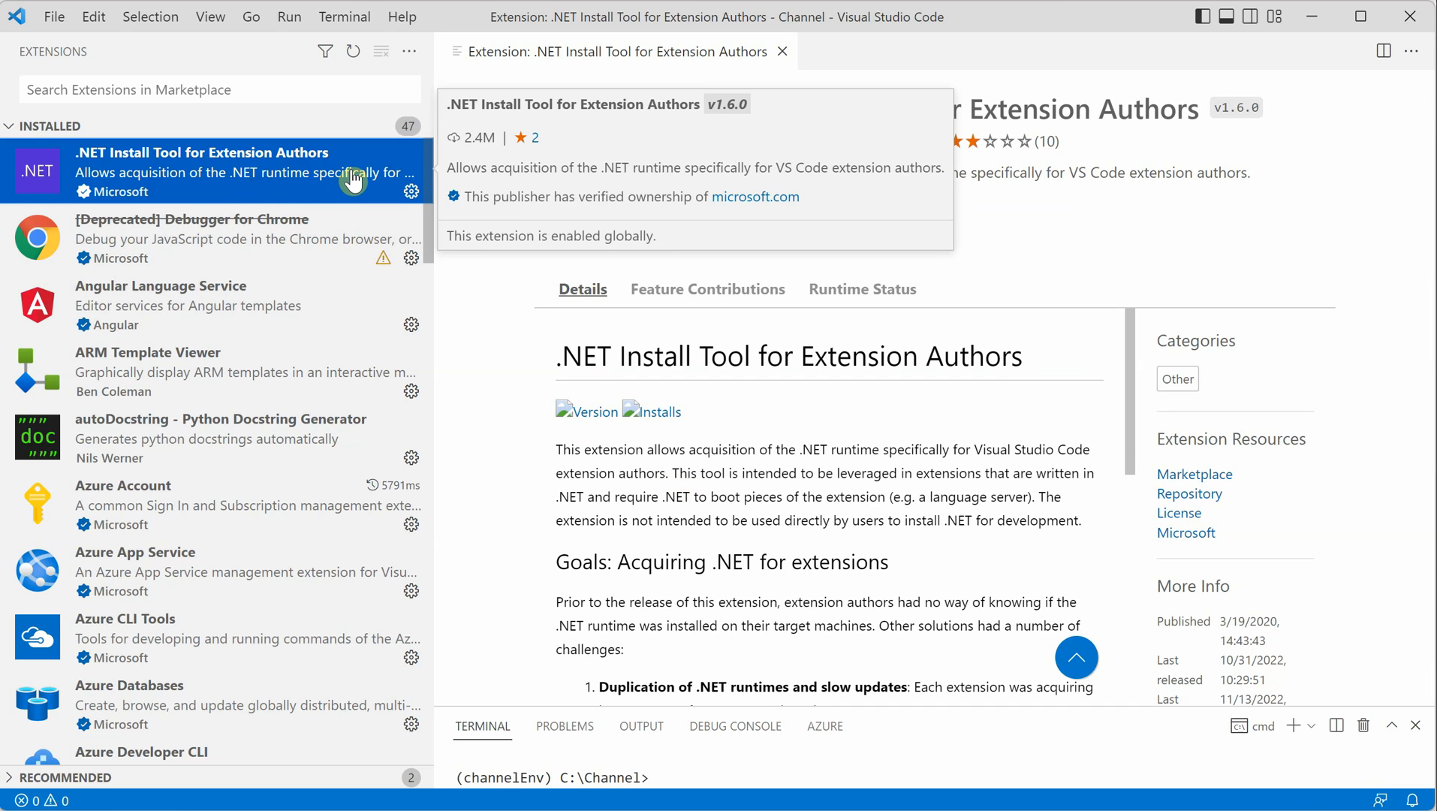
pyautogui.moveTo(509, 401)
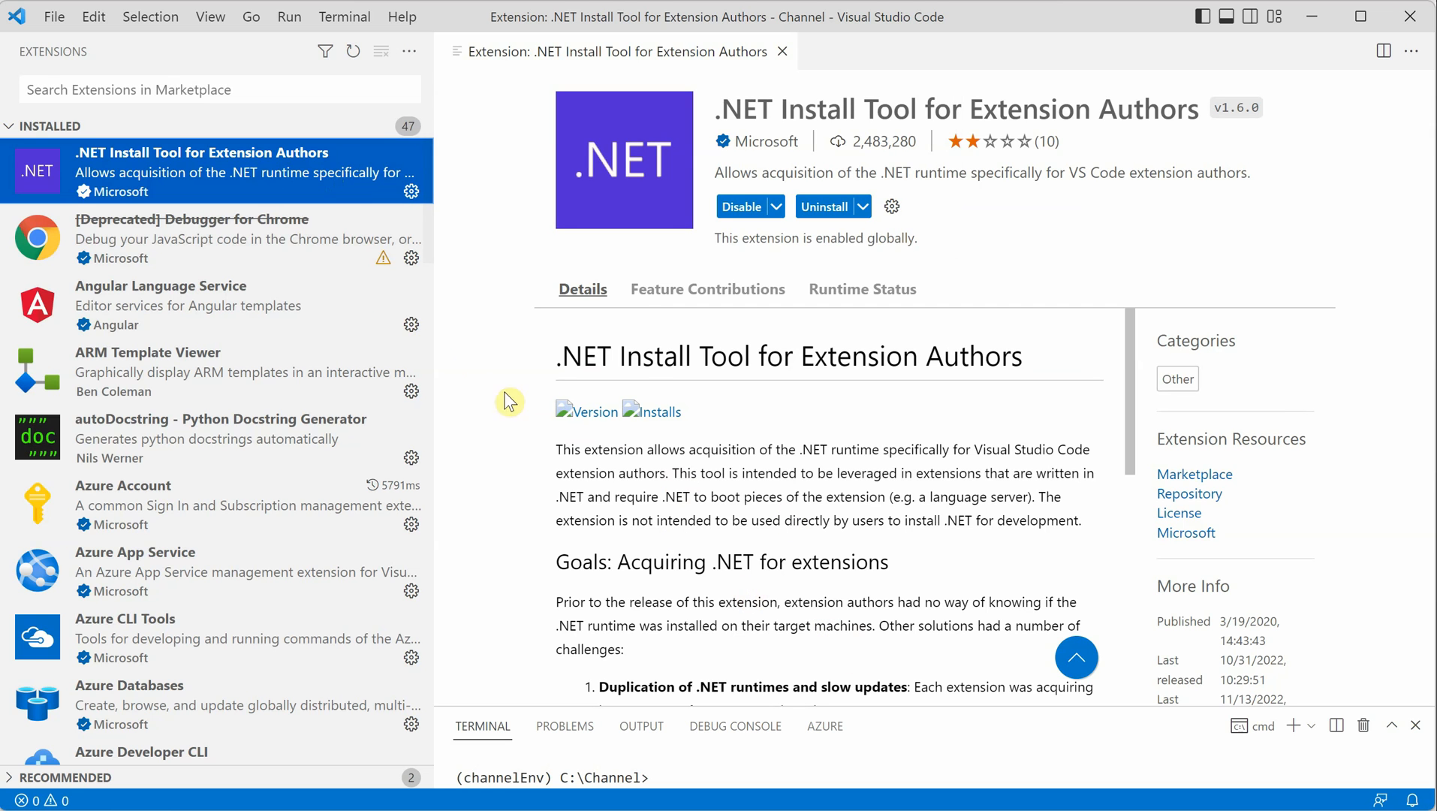
pyautogui.rightClick(216, 172)
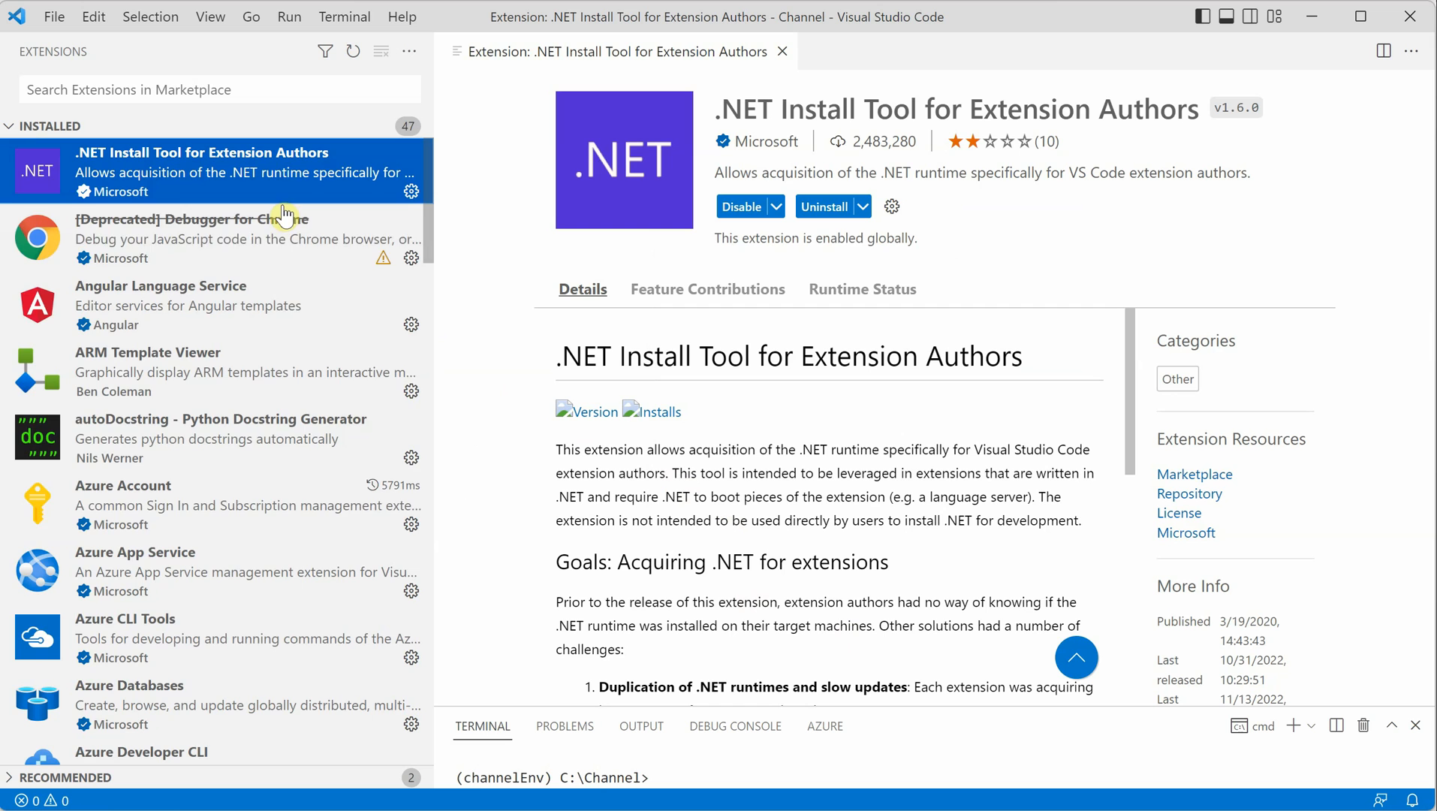
pyautogui.scroll(-3)
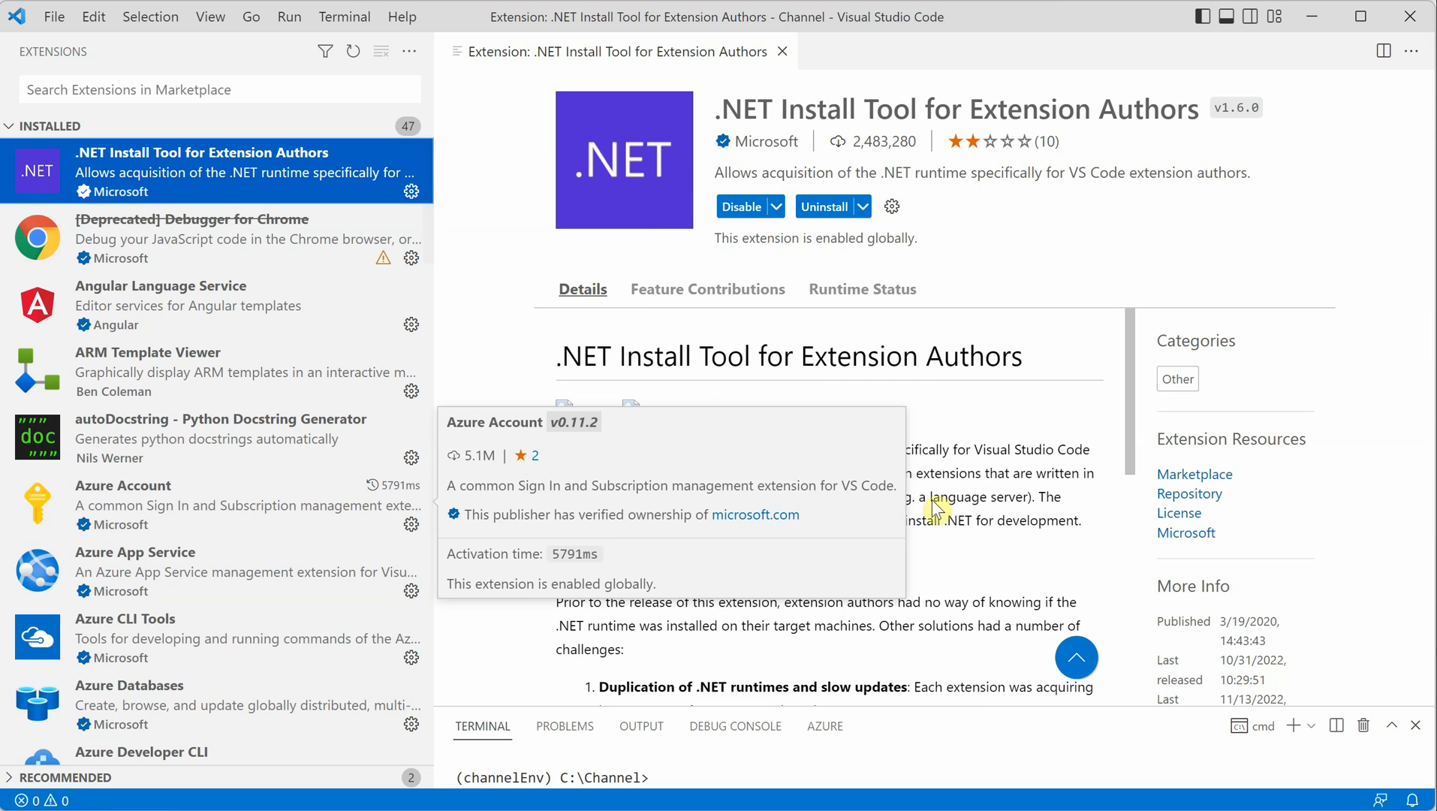
pyautogui.moveTo(985, 495)
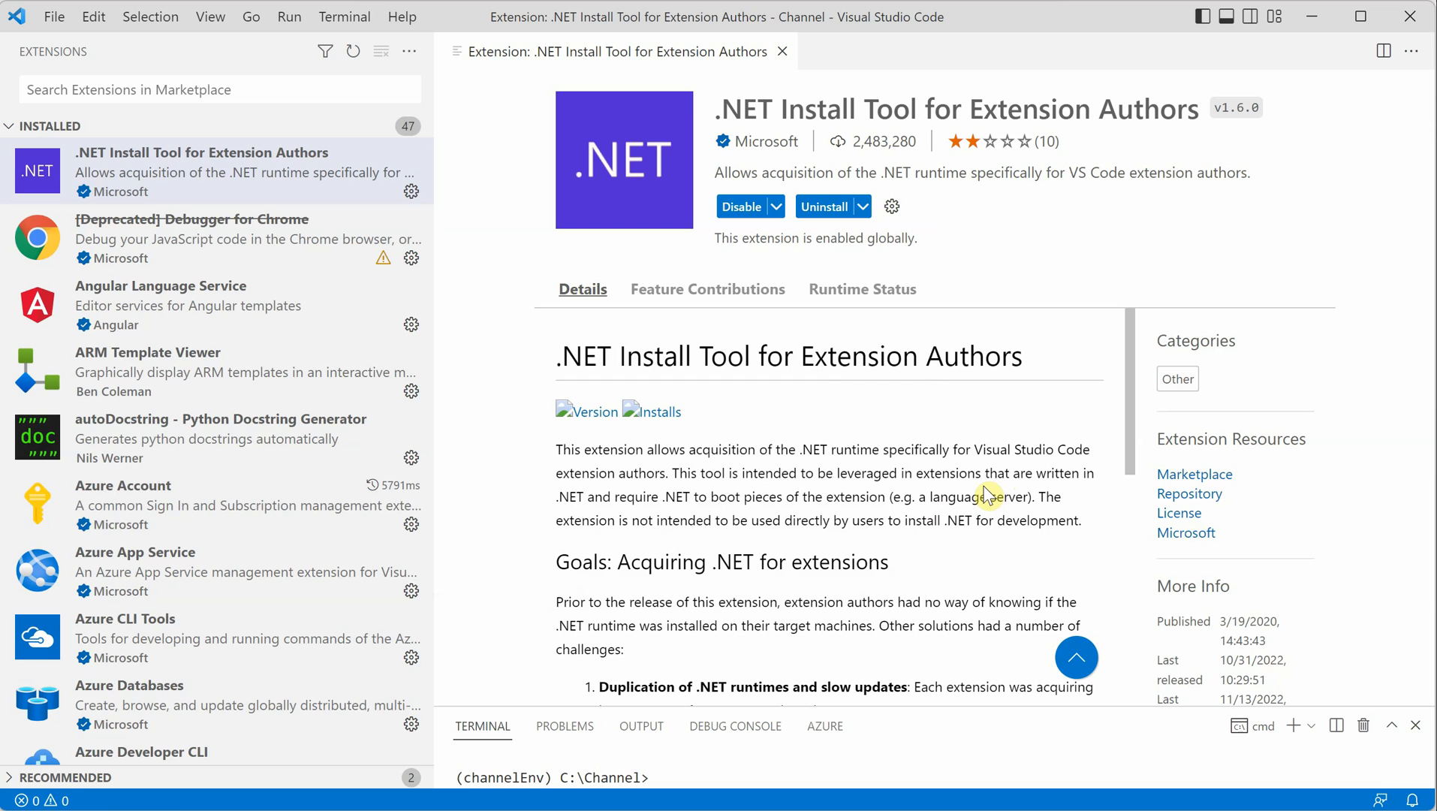
pyautogui.moveTo(986, 495)
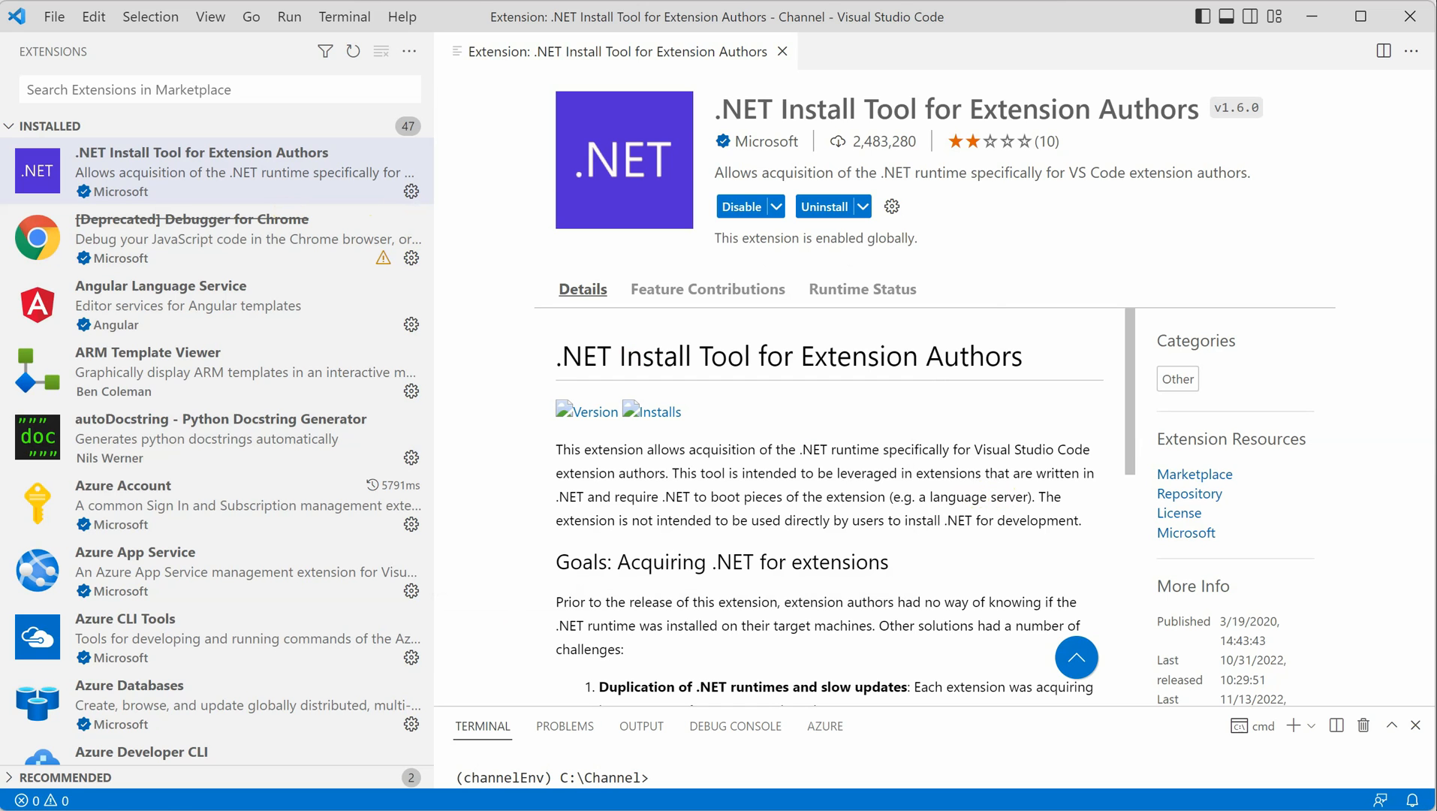
pyautogui.moveTo(566, 540)
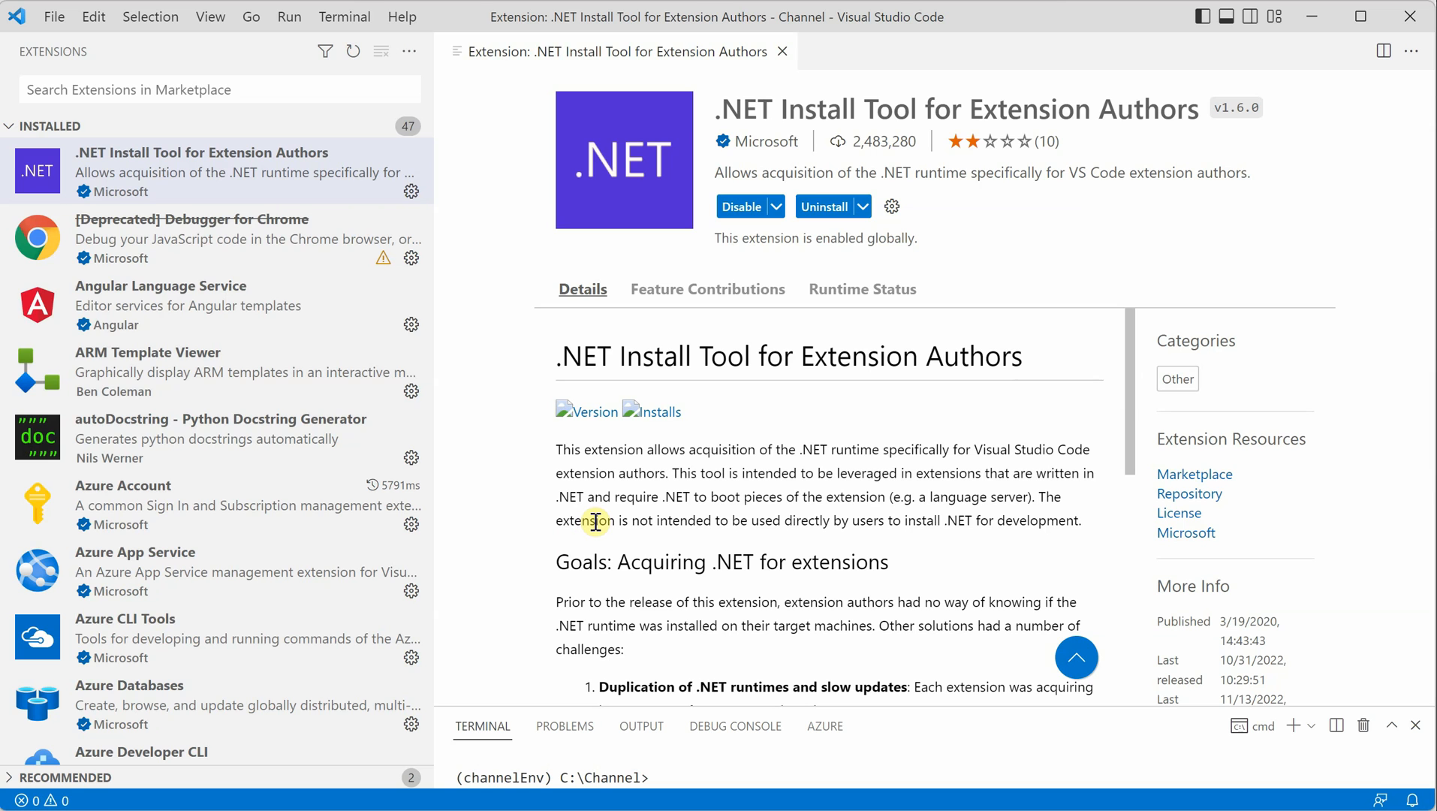
# Search extensions for 'bisect' and open the Extension Bisect Demo details page
pyautogui.click(220, 88)
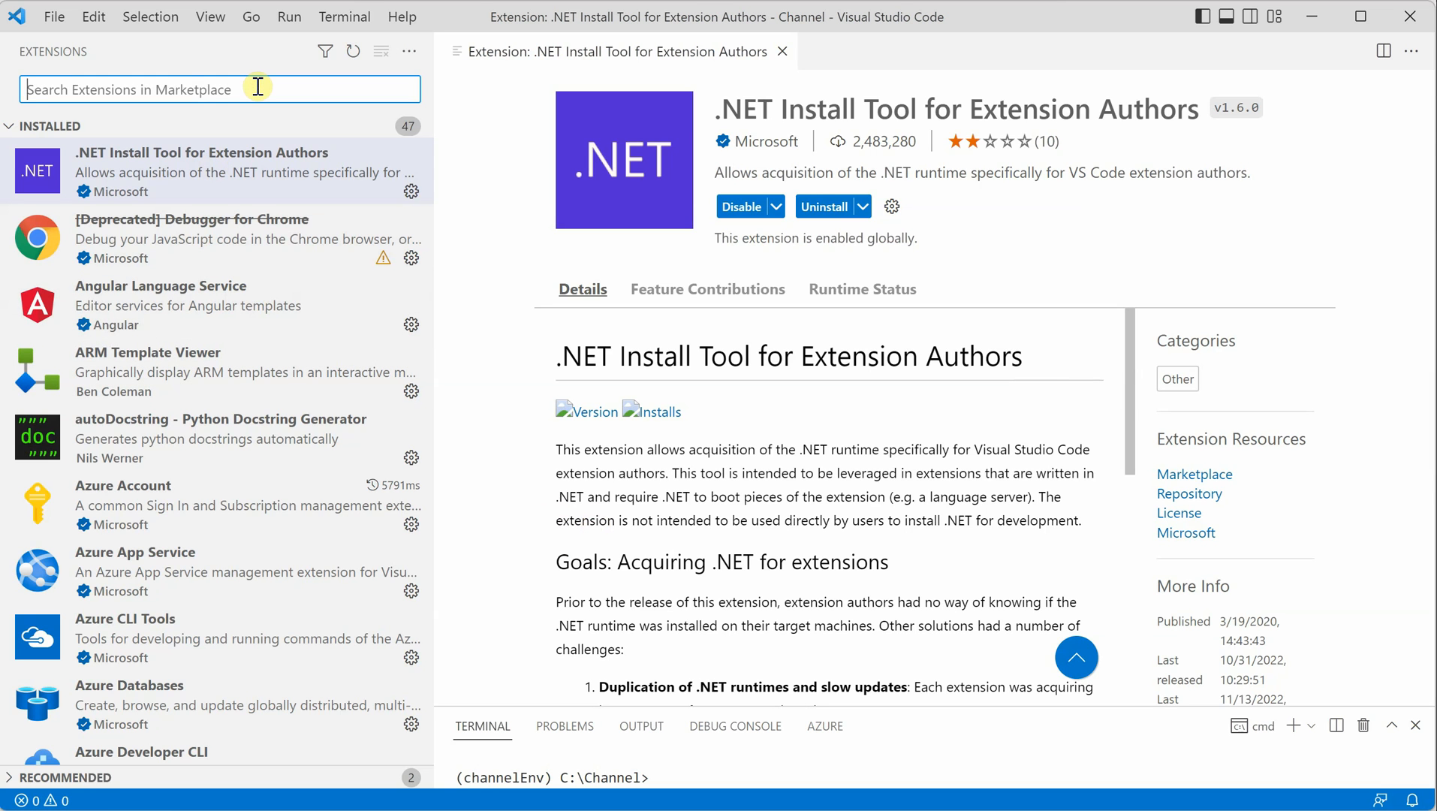
pyautogui.write('bisec')
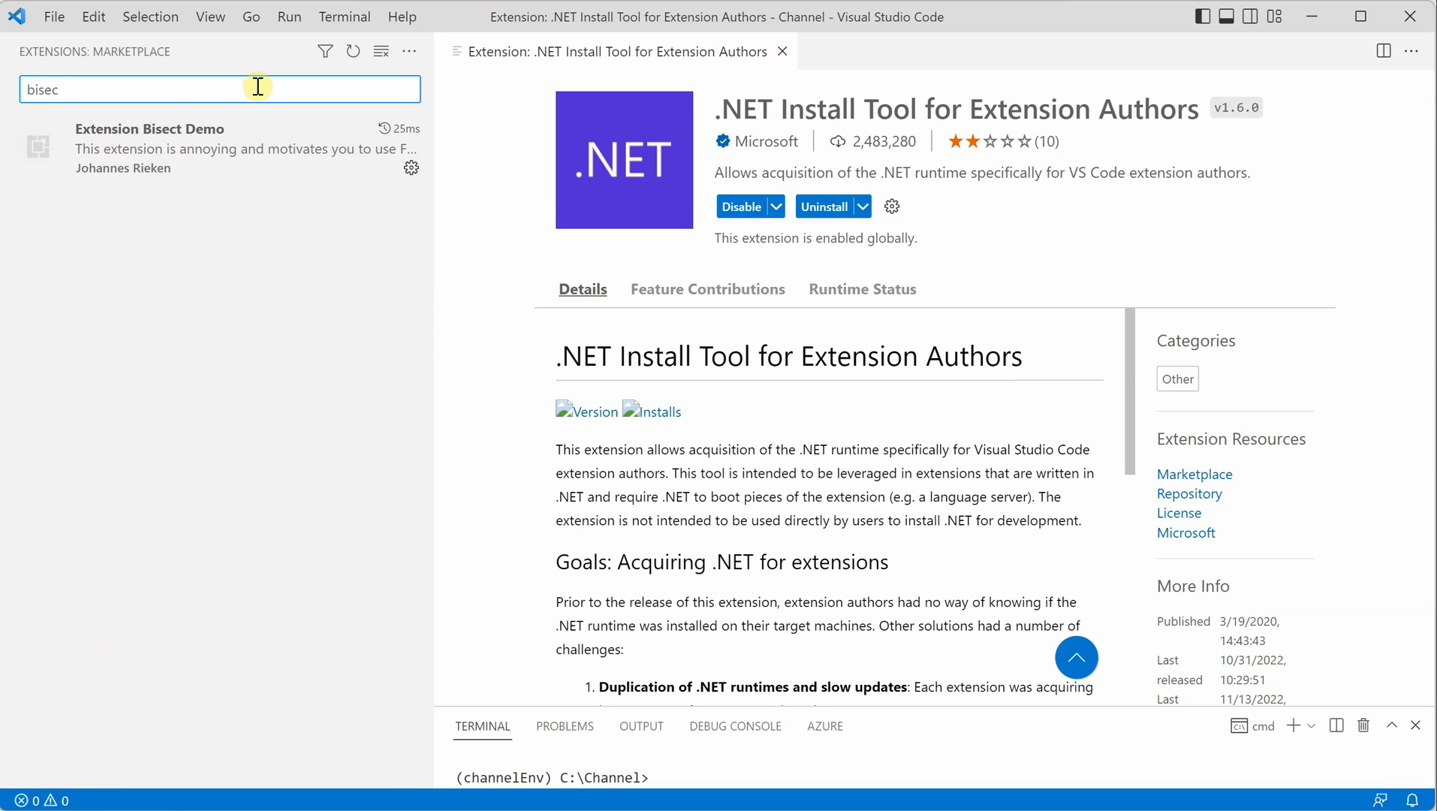
pyautogui.write('t')
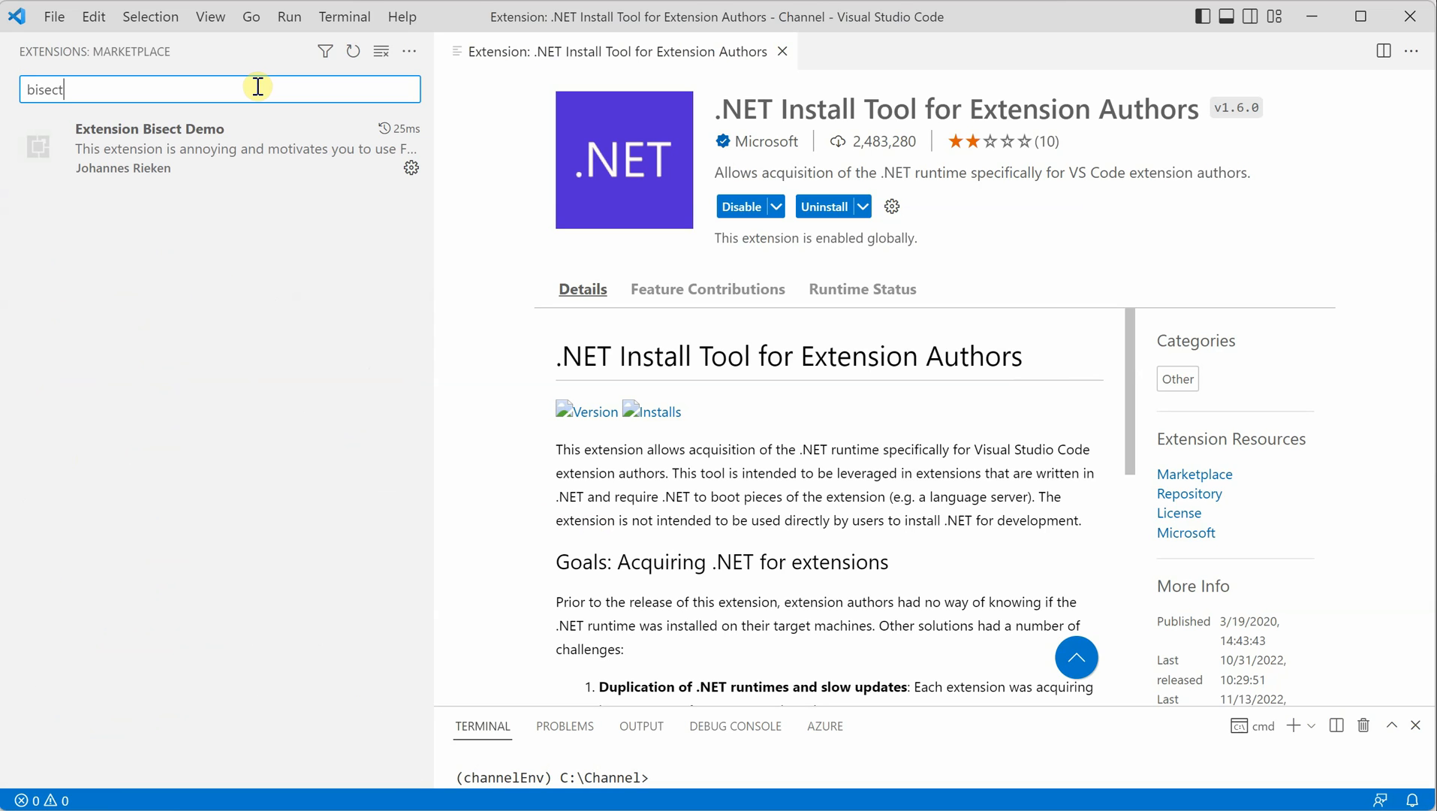
pyautogui.moveTo(180, 137)
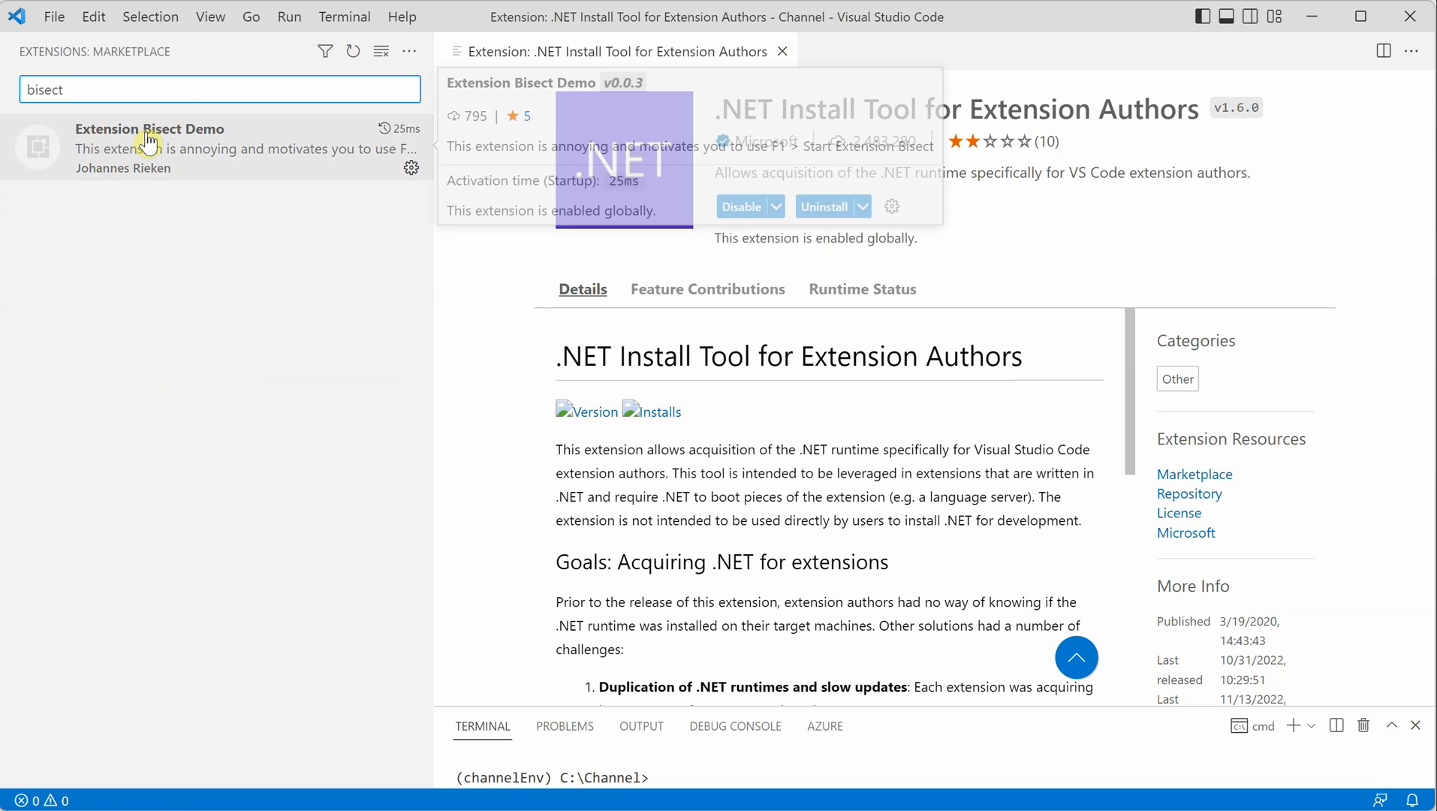
pyautogui.click(150, 147)
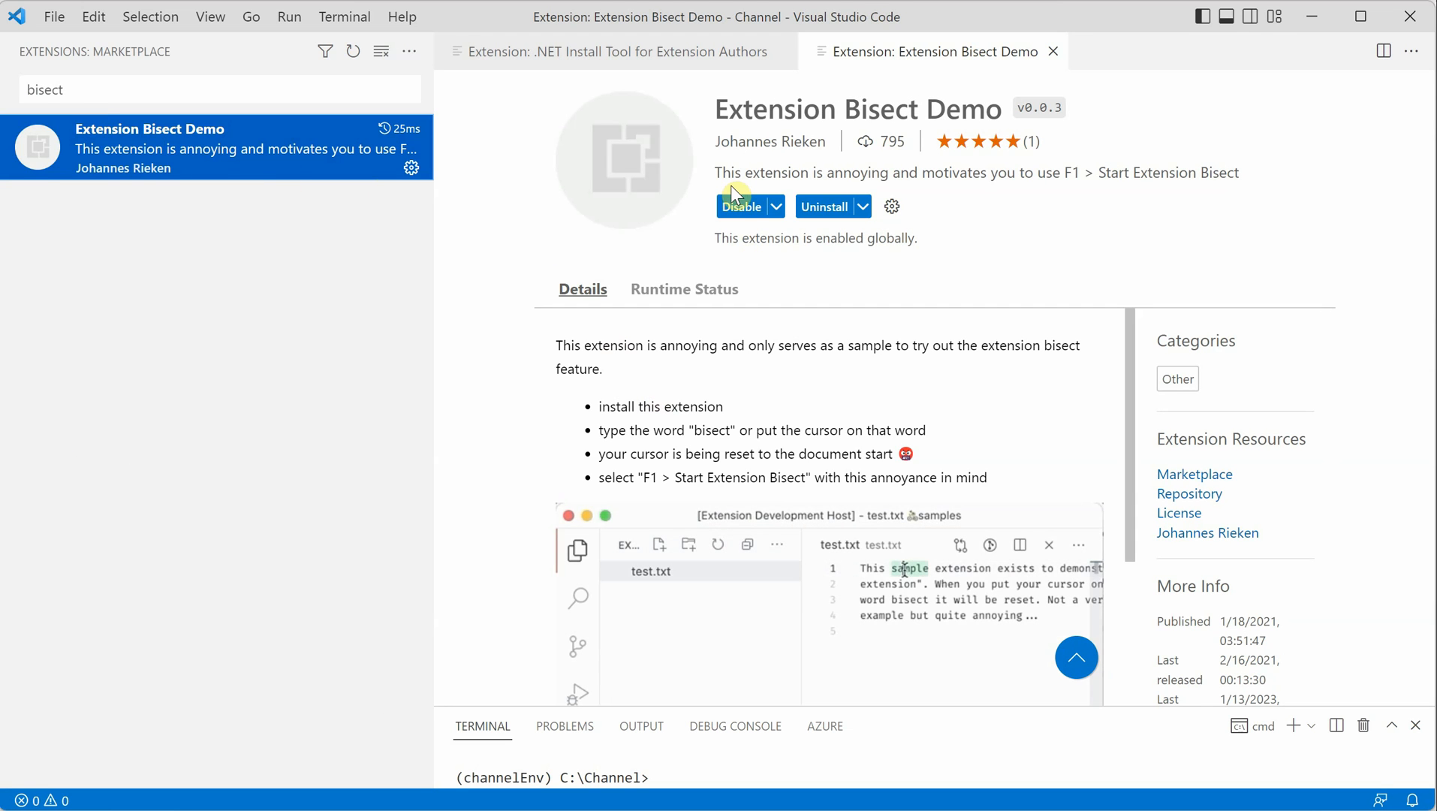
pyautogui.moveTo(716, 172); pyautogui.dragTo(1040, 171)
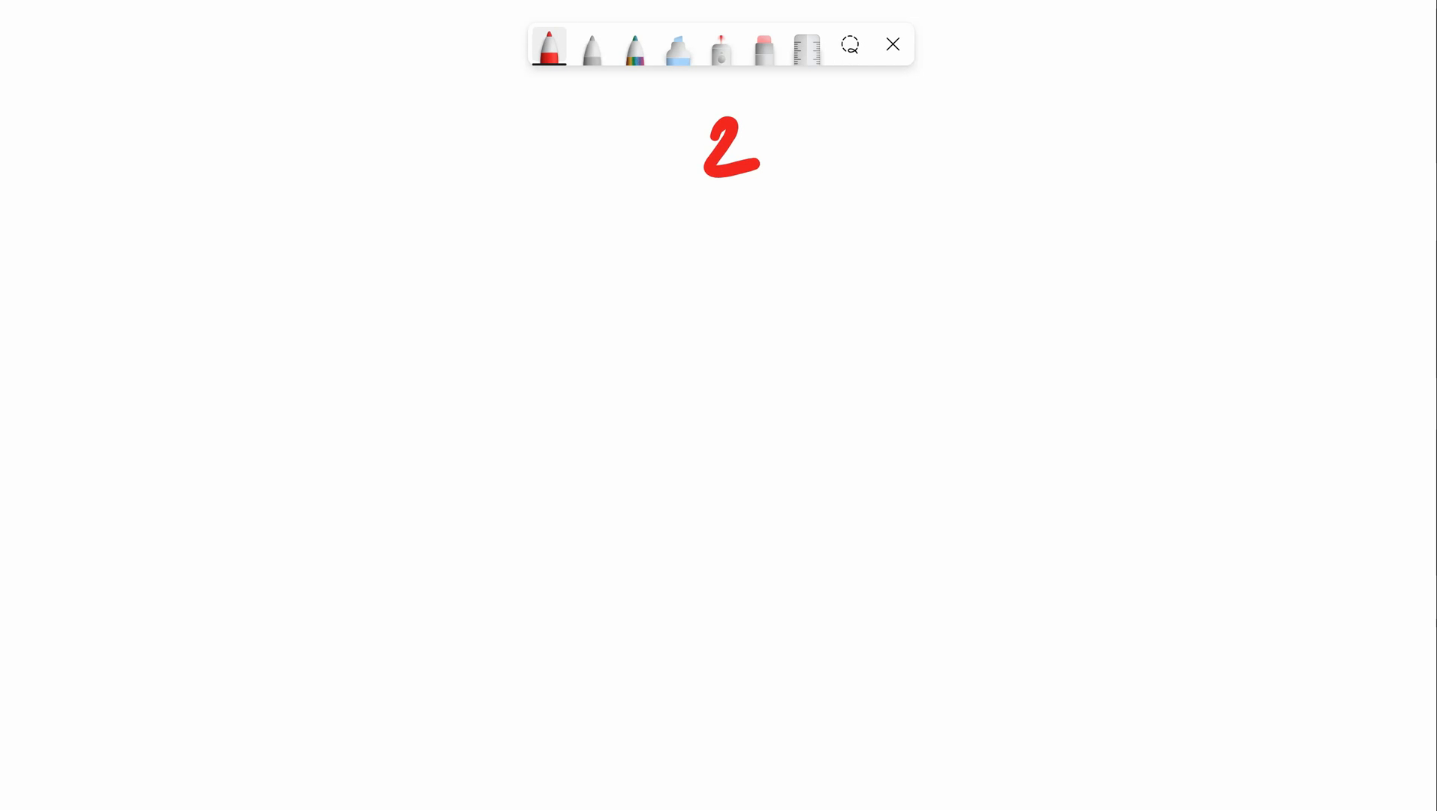
# Draw the red 20 → 10/10 → 5/5 branches, circling and pointing at the halves
pyautogui.moveTo(765, 147); pyautogui.dragTo(797, 146)
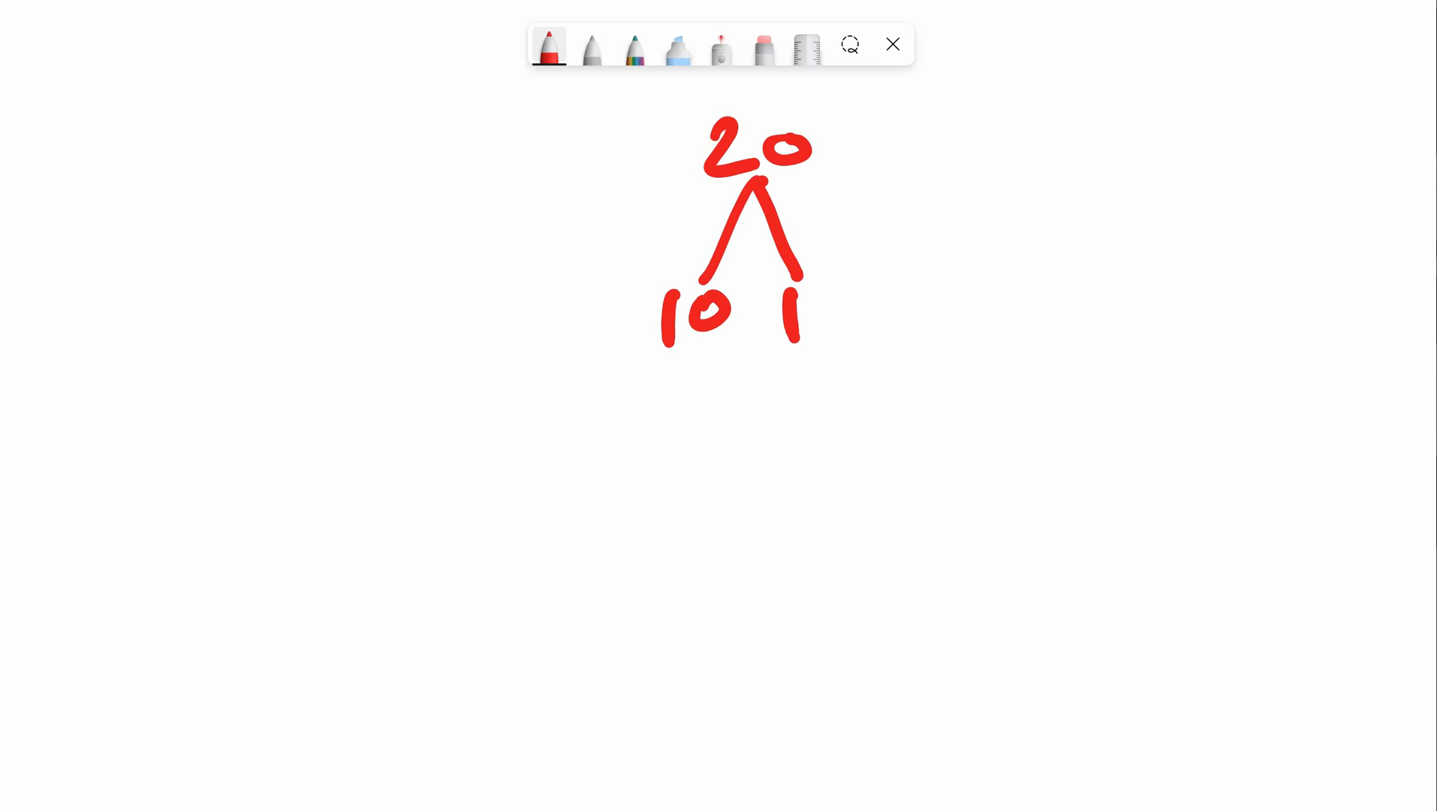
pyautogui.moveTo(816, 293); pyautogui.dragTo(835, 329)
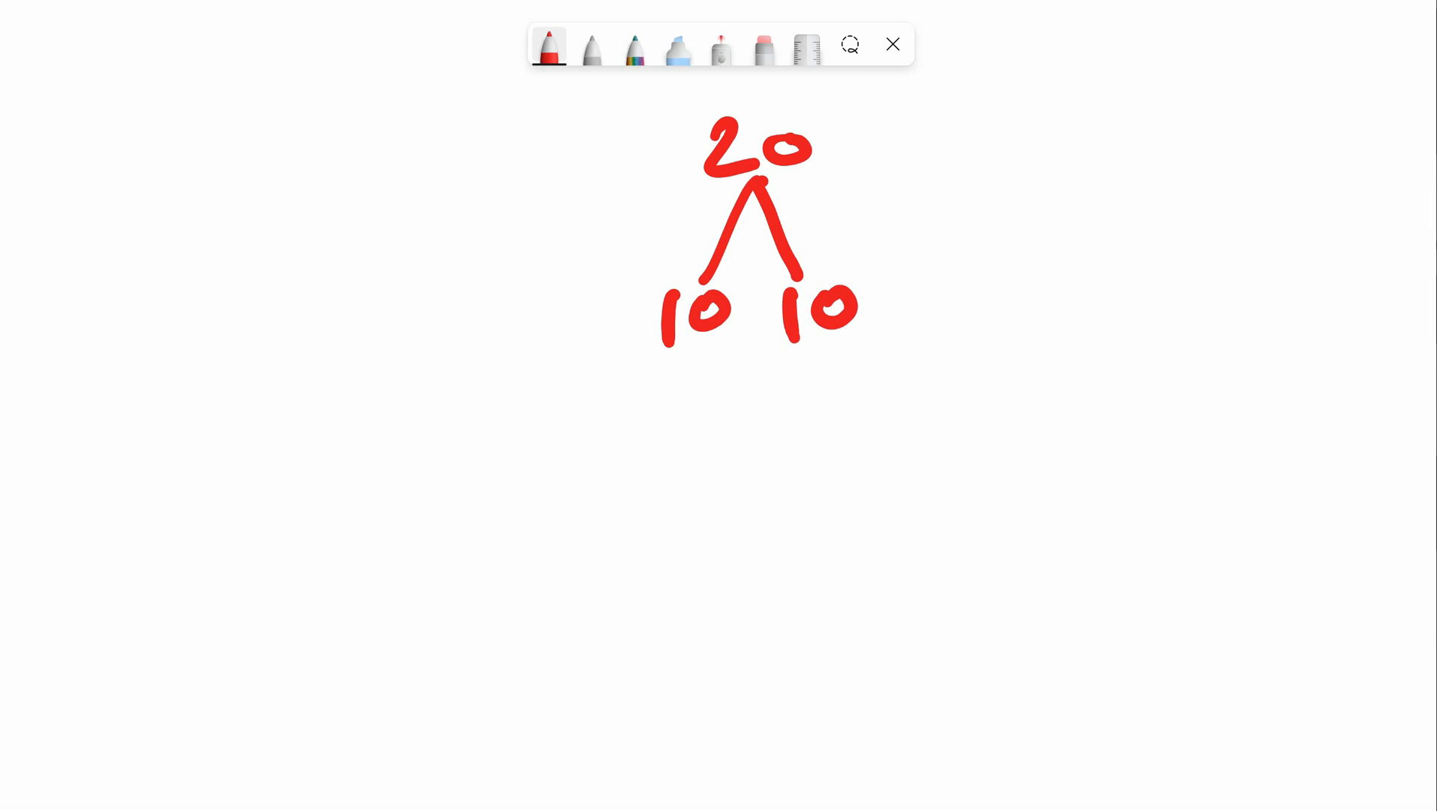
pyautogui.click(850, 263)
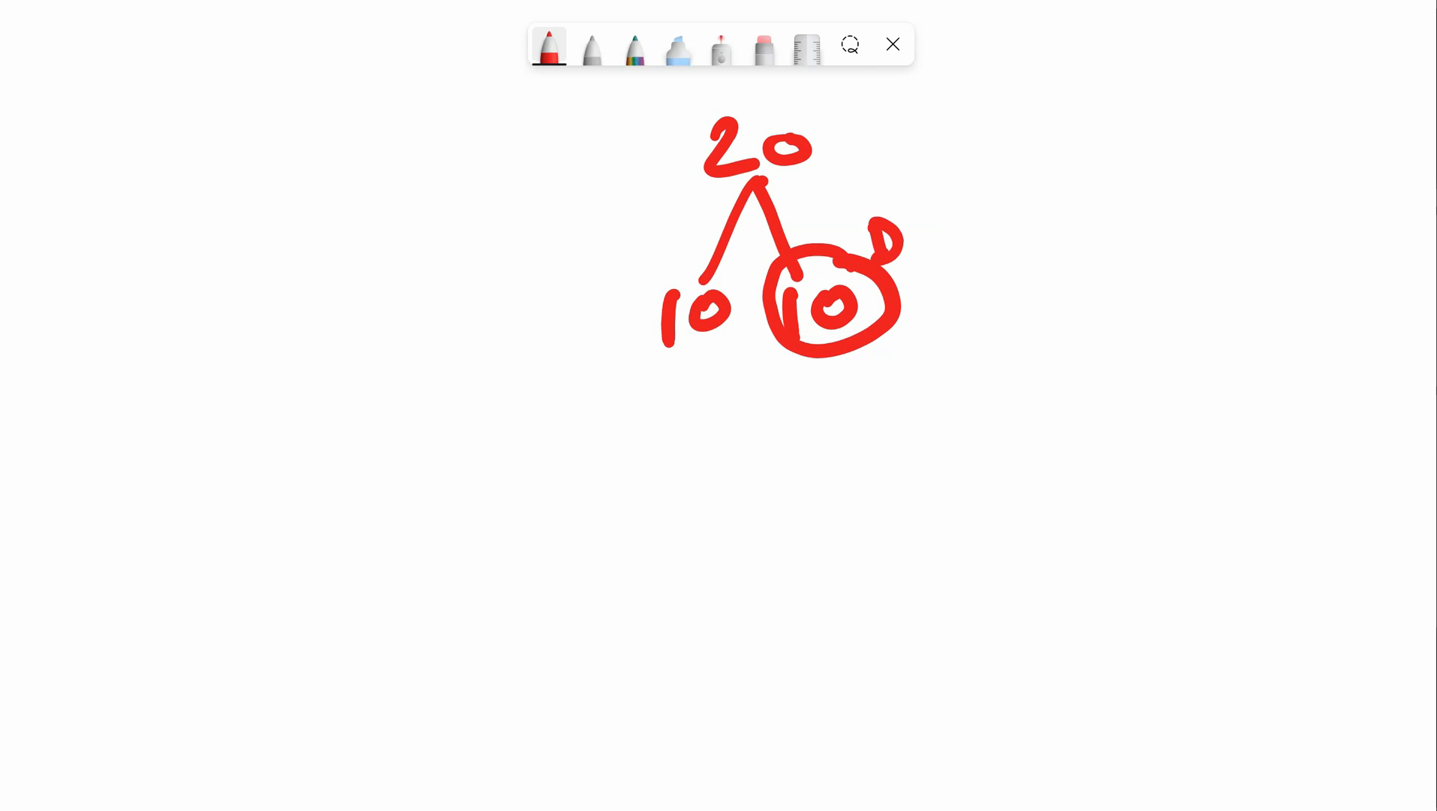
pyautogui.moveTo(871, 257); pyautogui.dragTo(1127, 165)
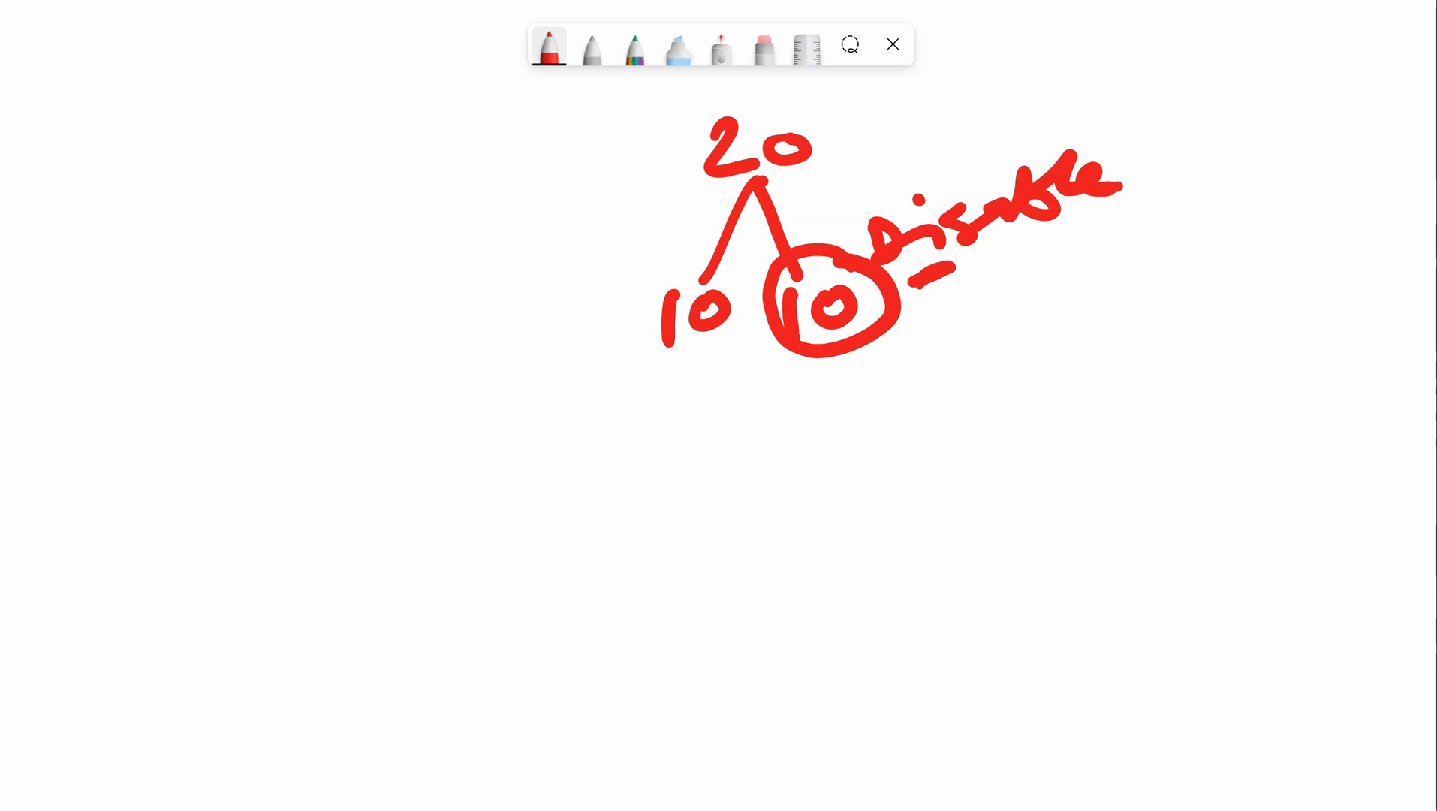
pyautogui.moveTo(529, 385); pyautogui.dragTo(651, 325)
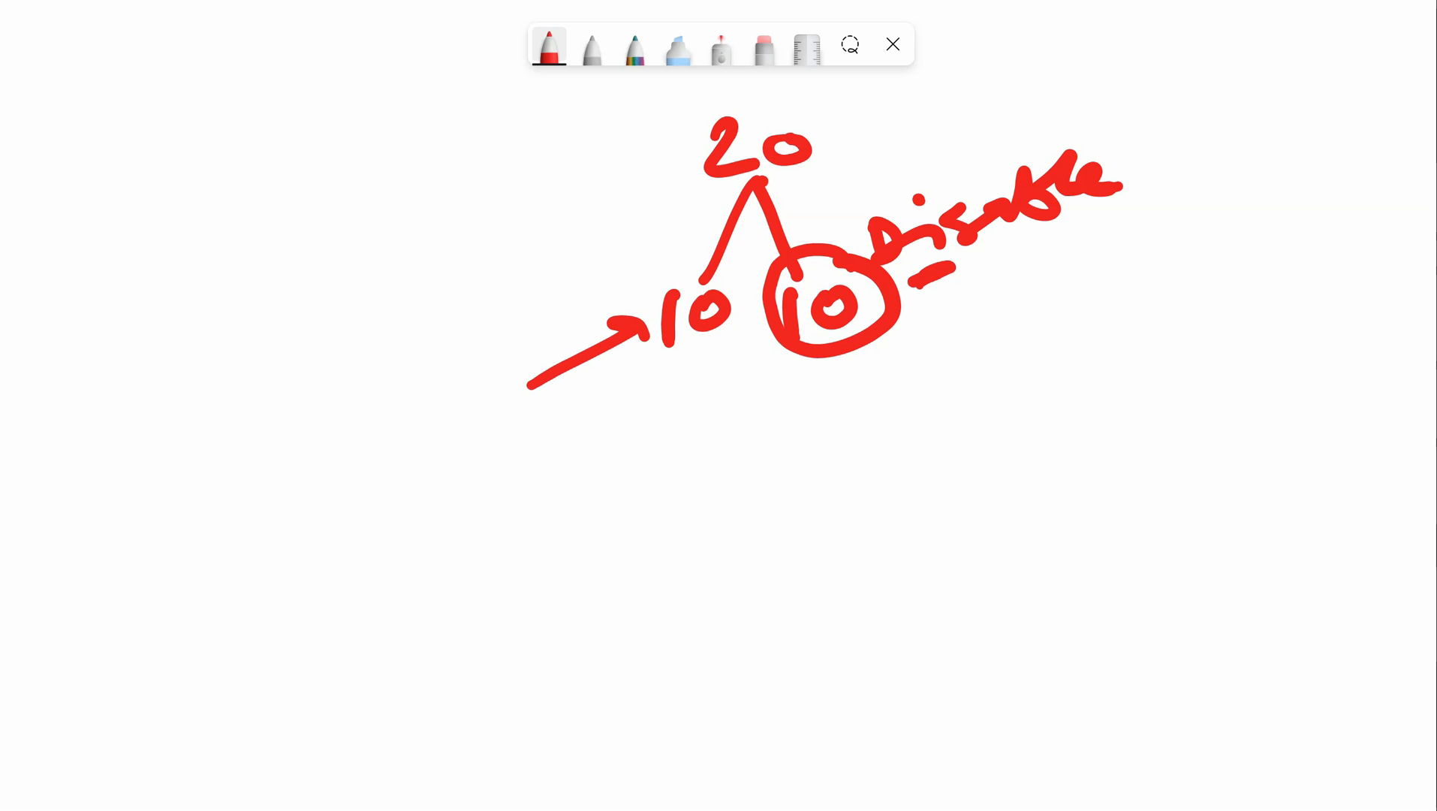
pyautogui.moveTo(843, 348); pyautogui.dragTo(816, 477)
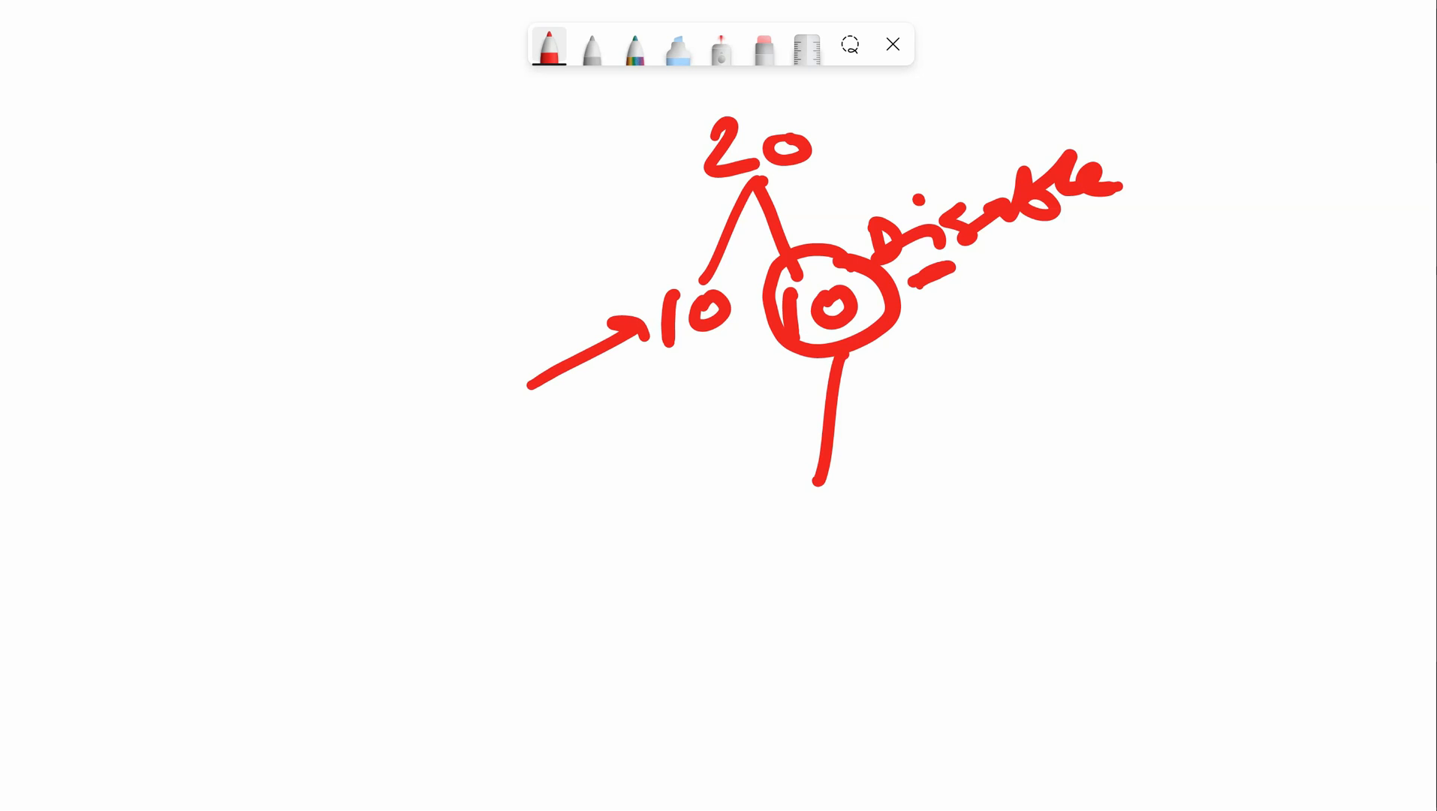
pyautogui.moveTo(835, 367); pyautogui.dragTo(917, 431)
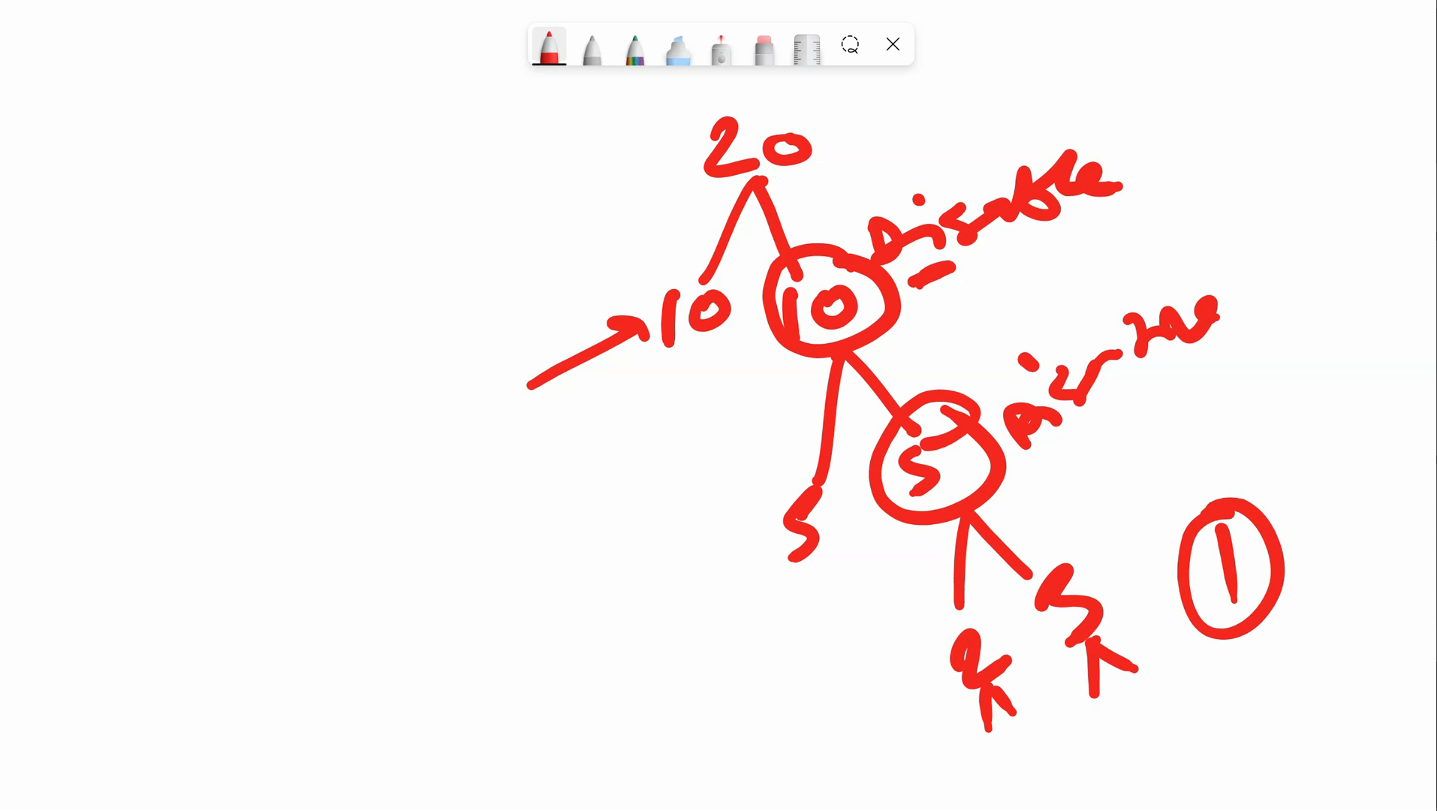
pyautogui.moveTo(1064, 369)
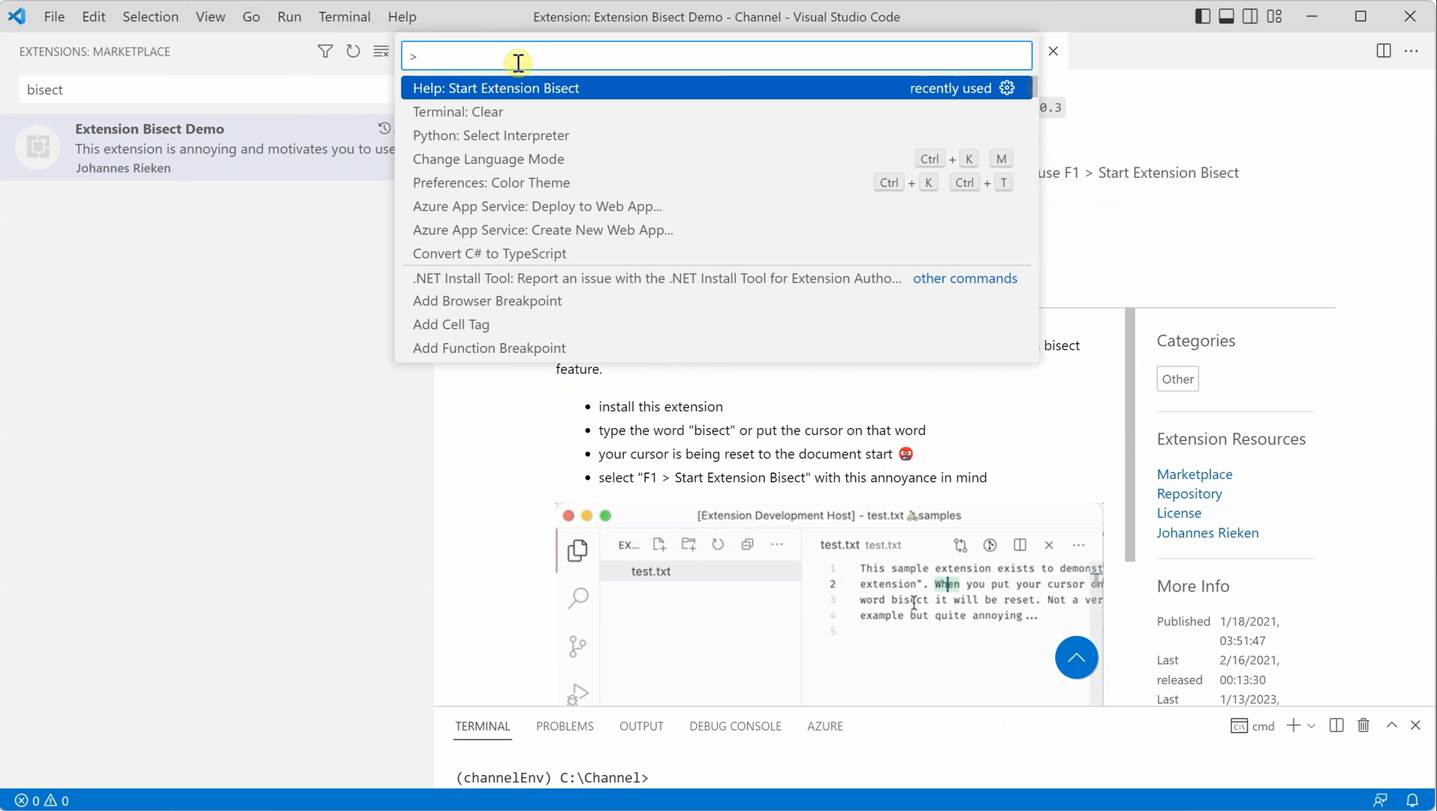
# Filter commands with 'bi' and run Help: Start Extension Bisect
pyautogui.write('bisect')
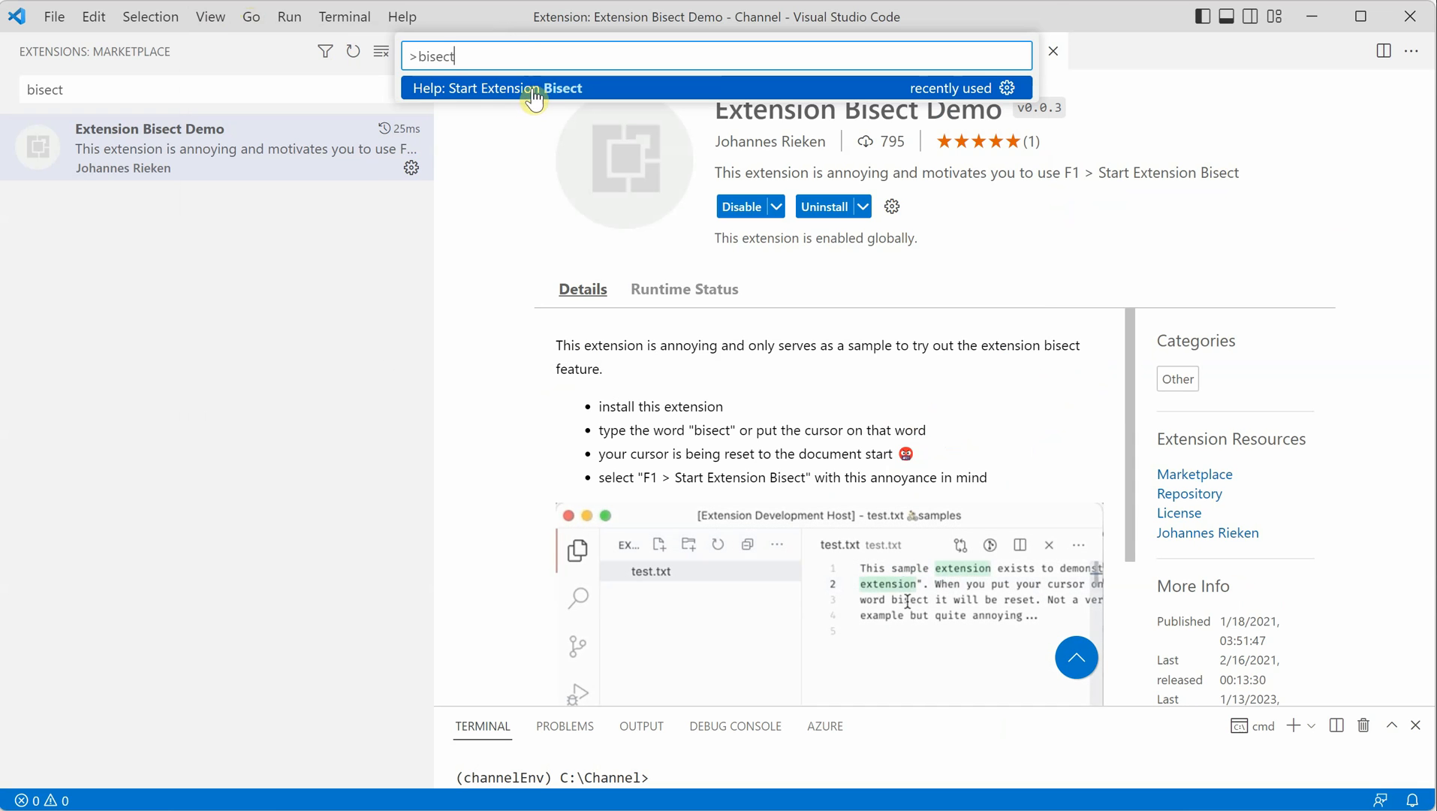
pyautogui.click(498, 88)
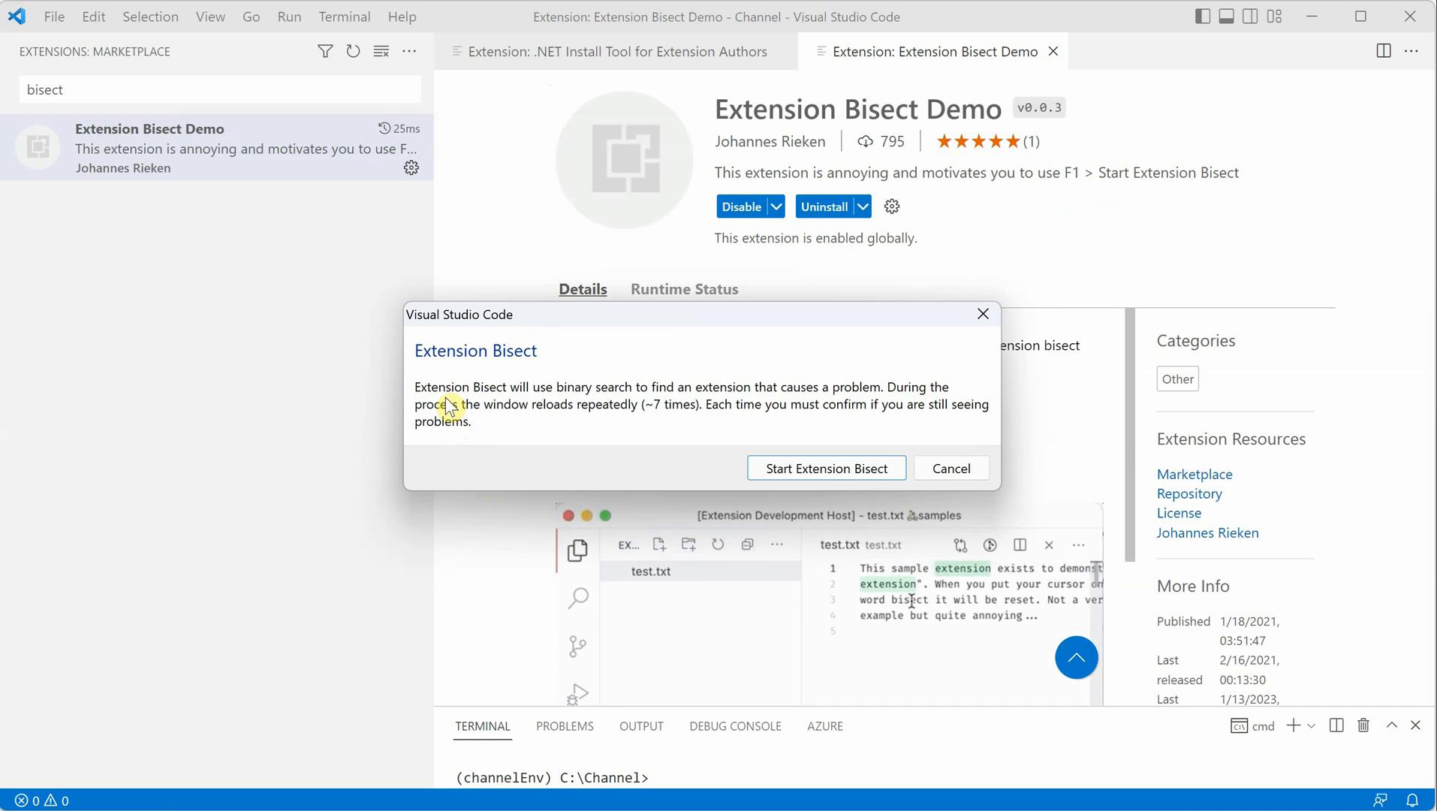
pyautogui.moveTo(495, 409)
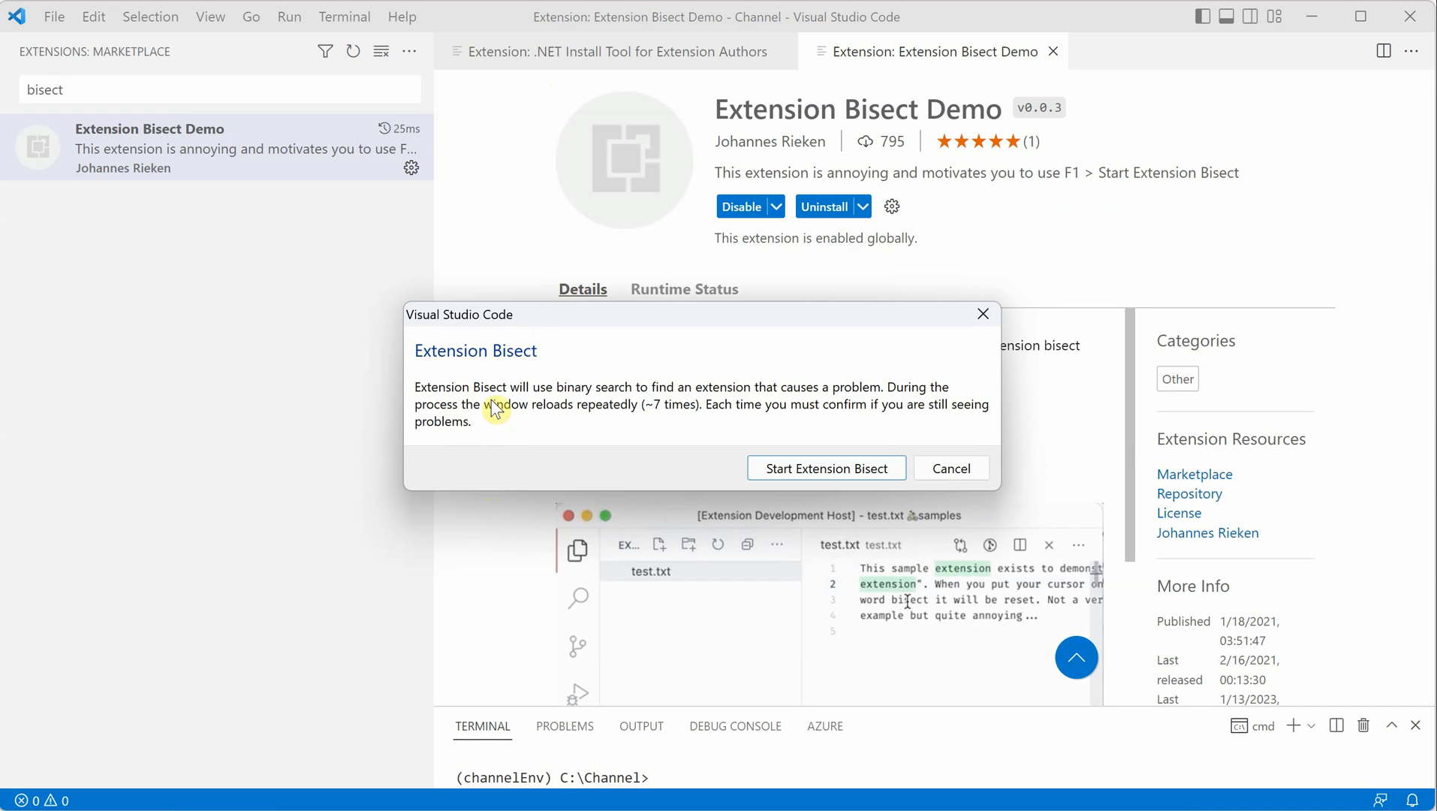
pyautogui.moveTo(647, 435)
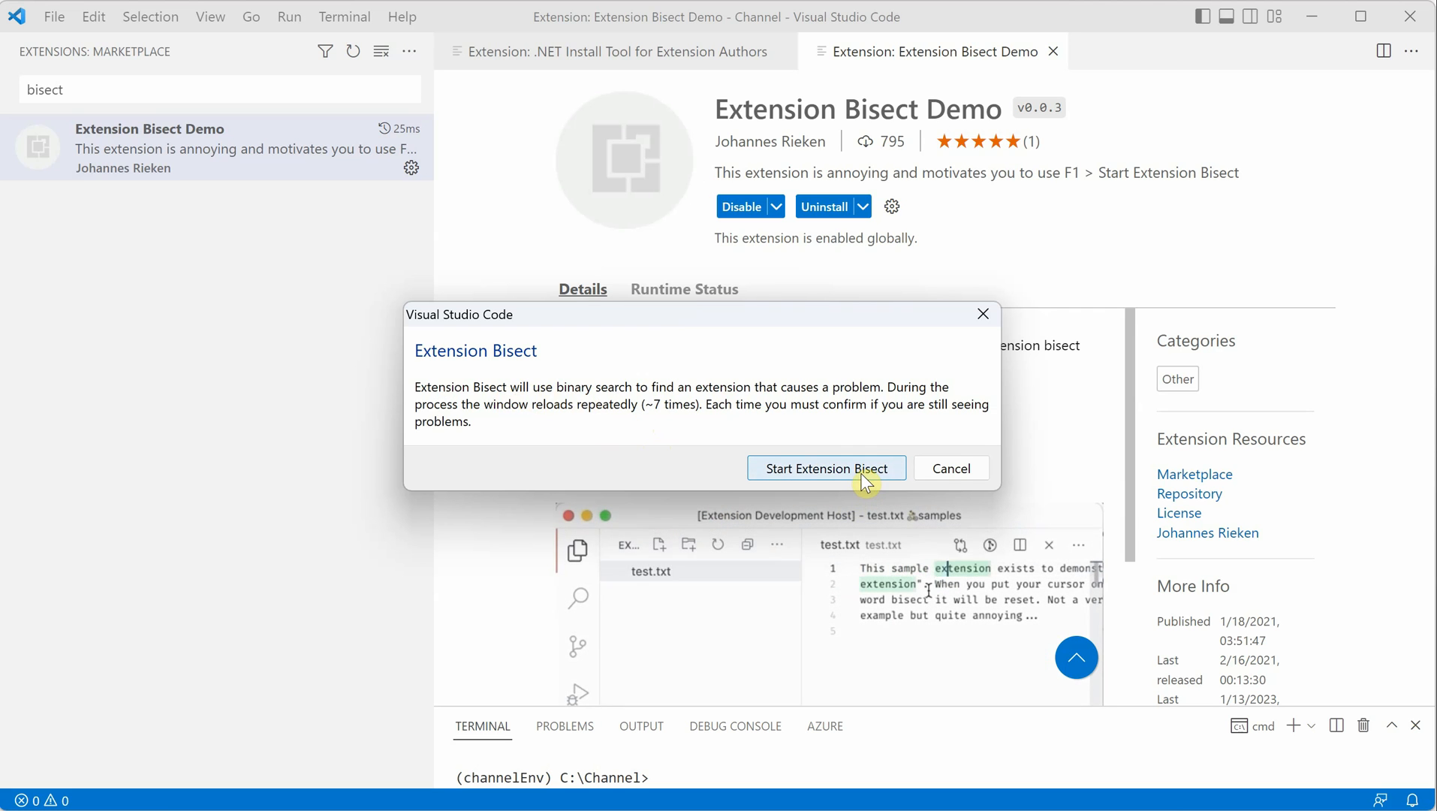
# Start Extension Bisect and answer Good now twice, narrowing 46 to 23 to 12
pyautogui.click(826, 469)
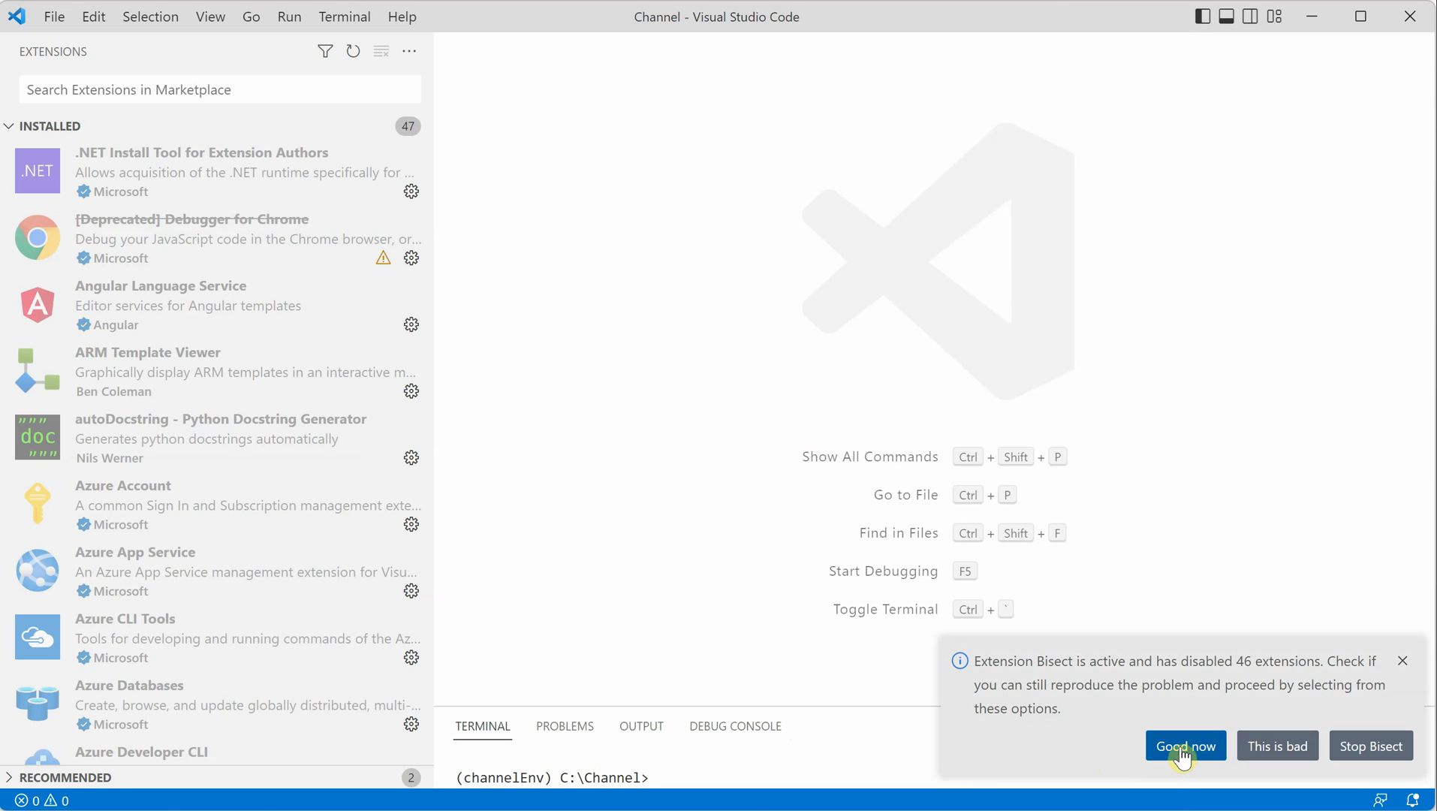
pyautogui.click(1184, 745)
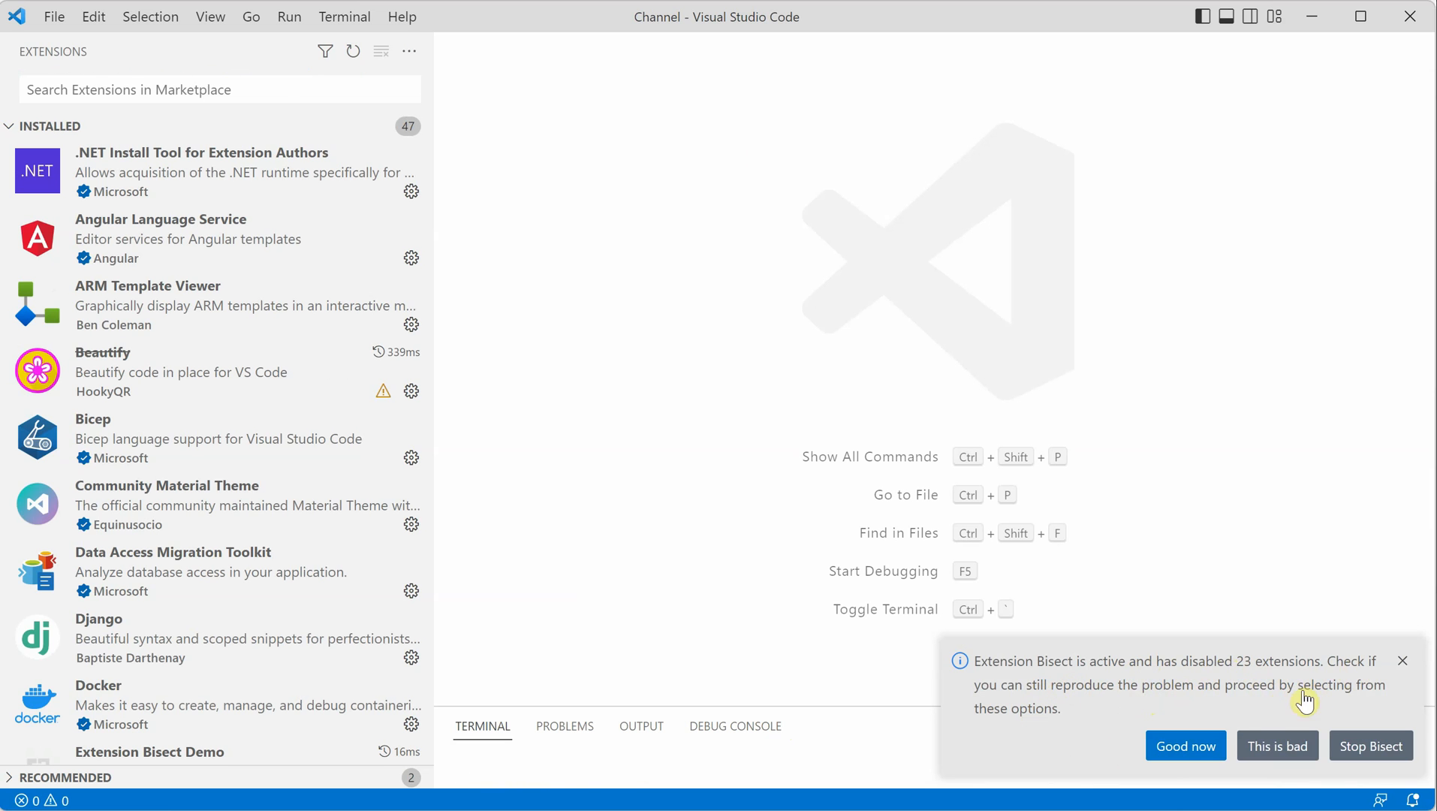
pyautogui.click(1184, 745)
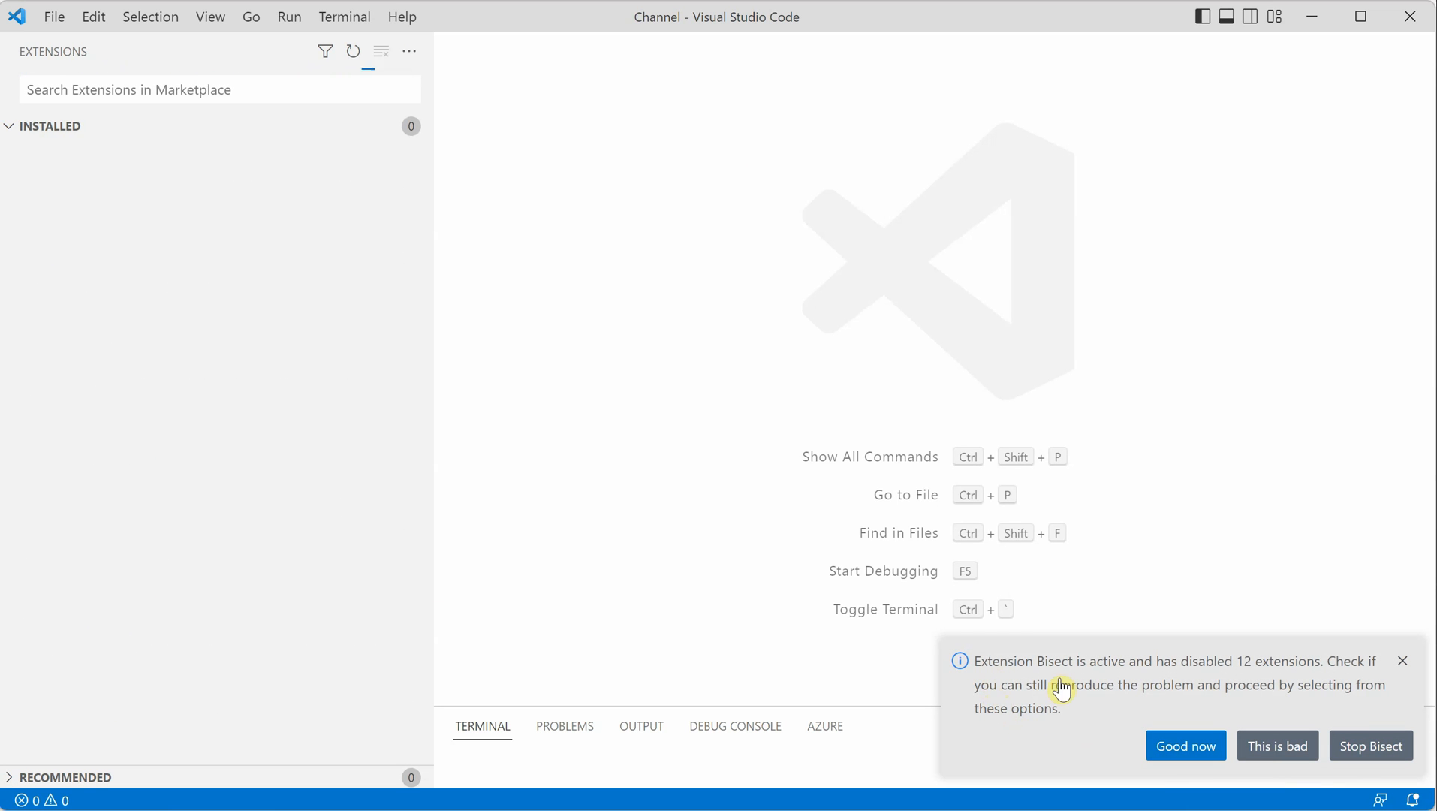
pyautogui.moveTo(1163, 677)
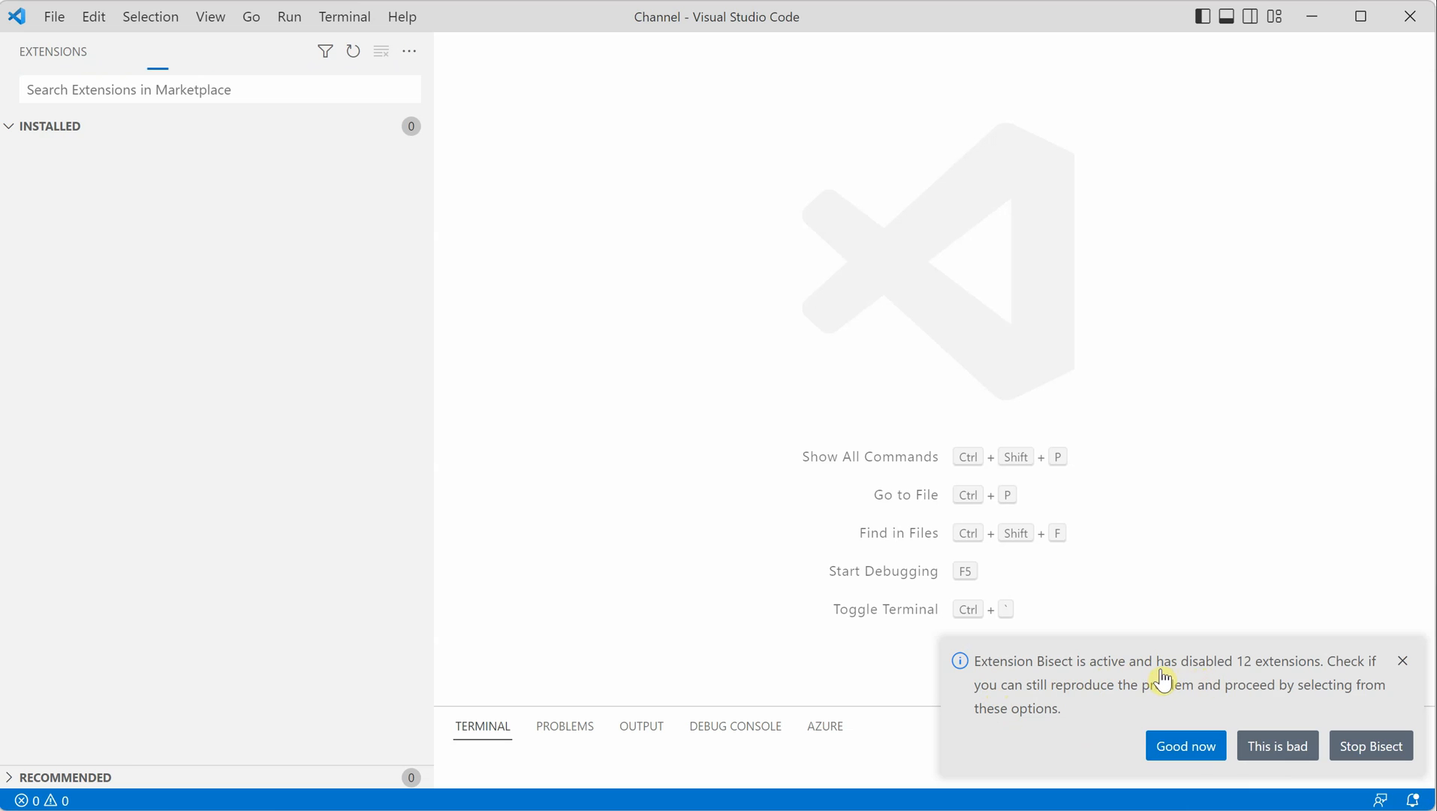
pyautogui.click(353, 50)
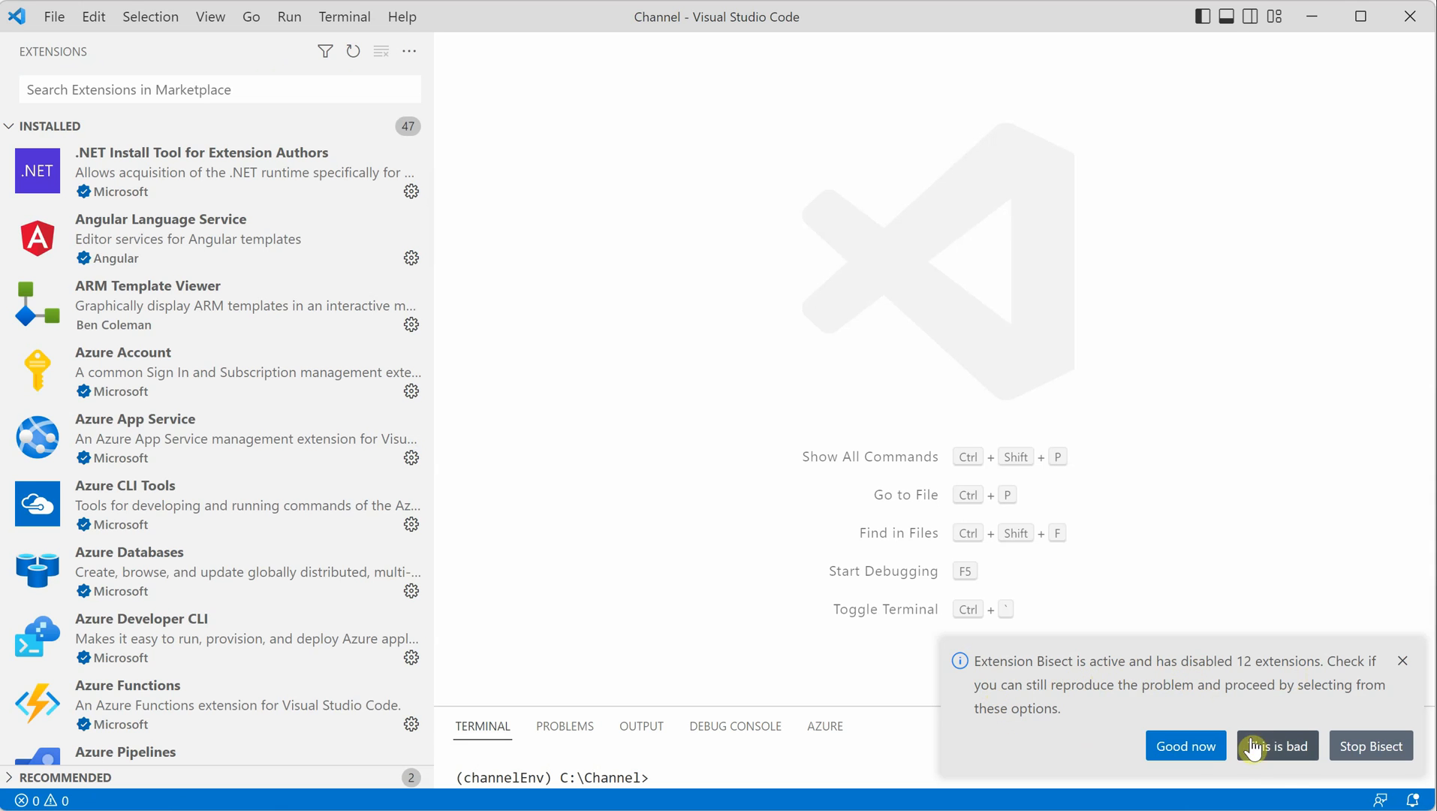
# Answer This is bad three times as disabled extensions drop from 12 to 6 to 1
pyautogui.click(1276, 745)
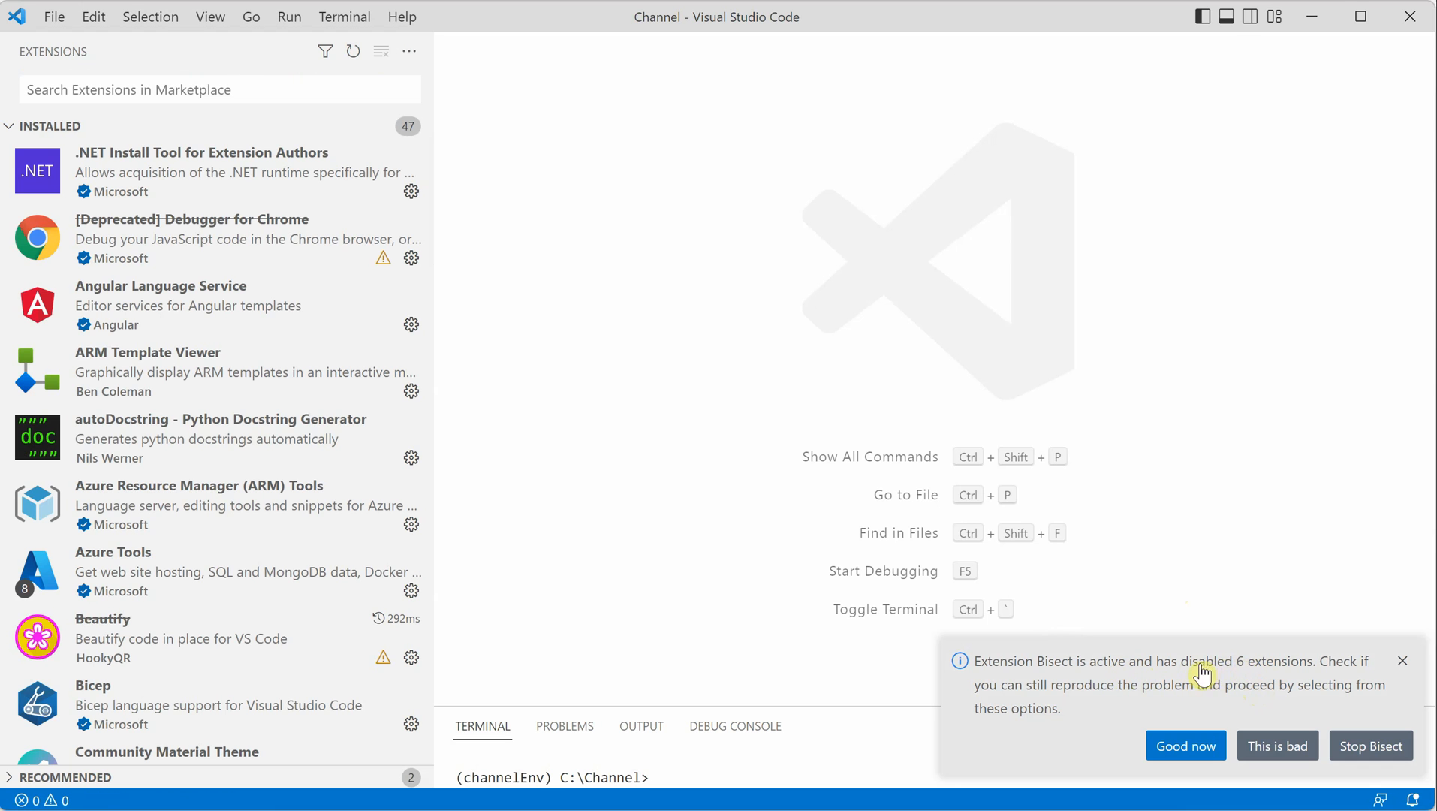
pyautogui.moveTo(1091, 672)
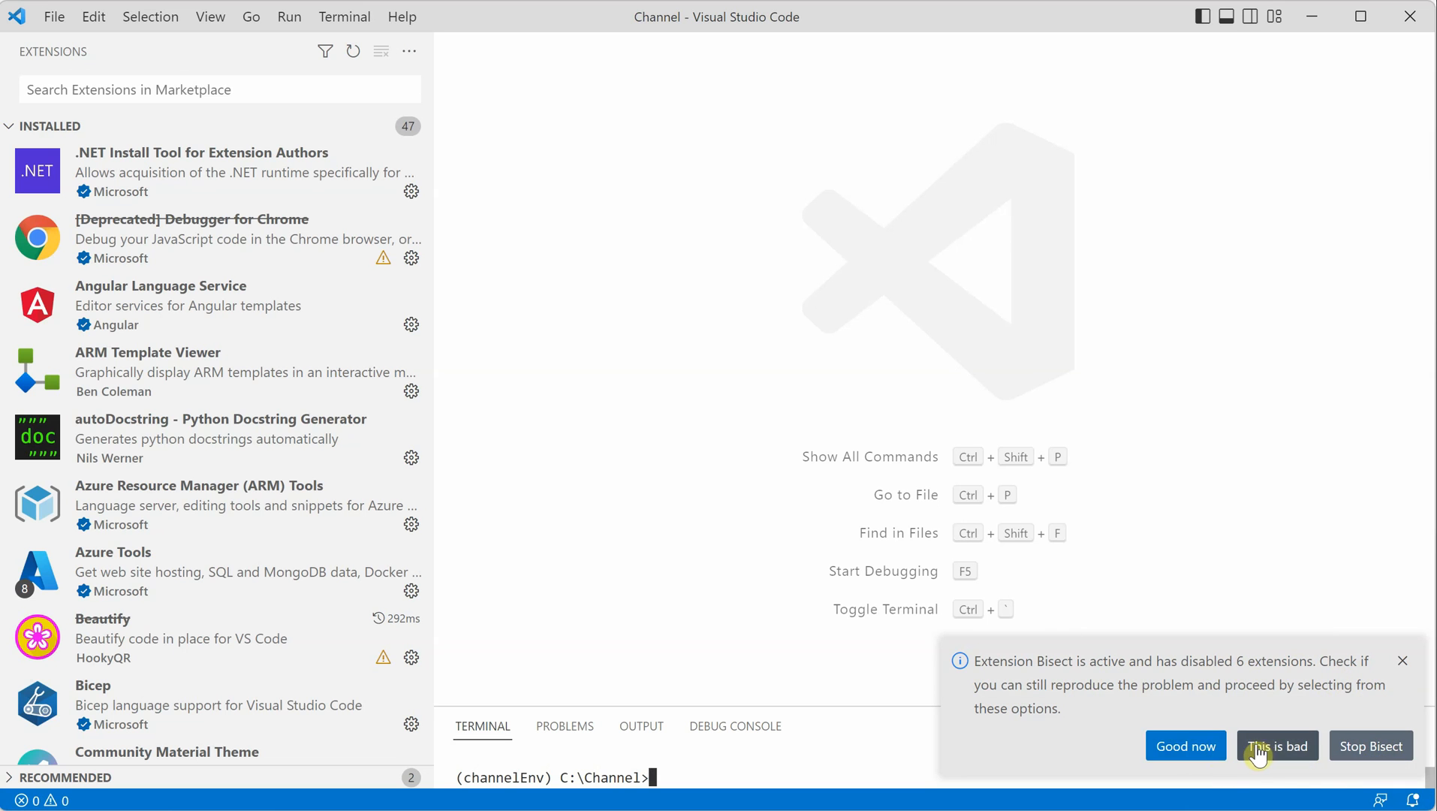
pyautogui.click(1275, 745)
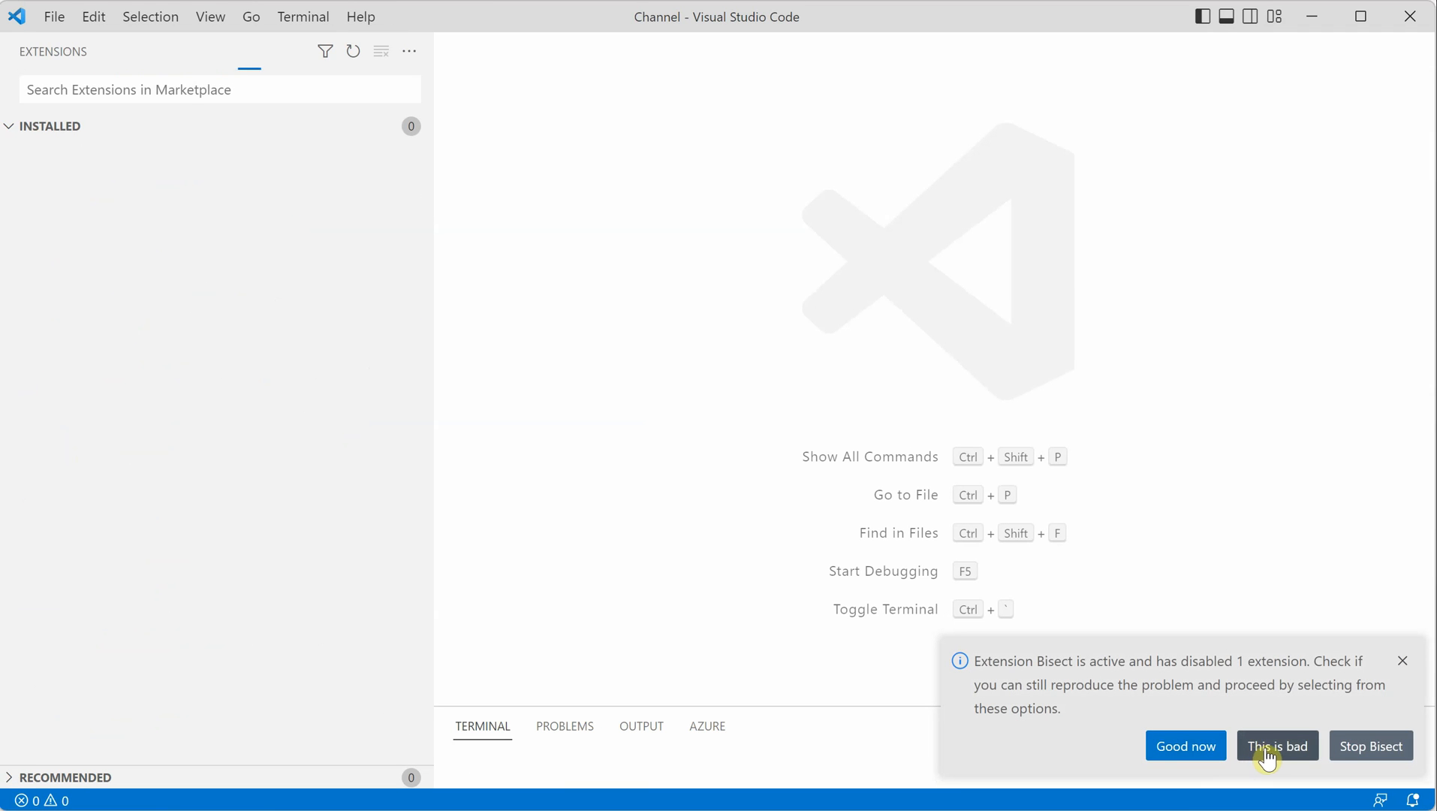
pyautogui.click(1276, 745)
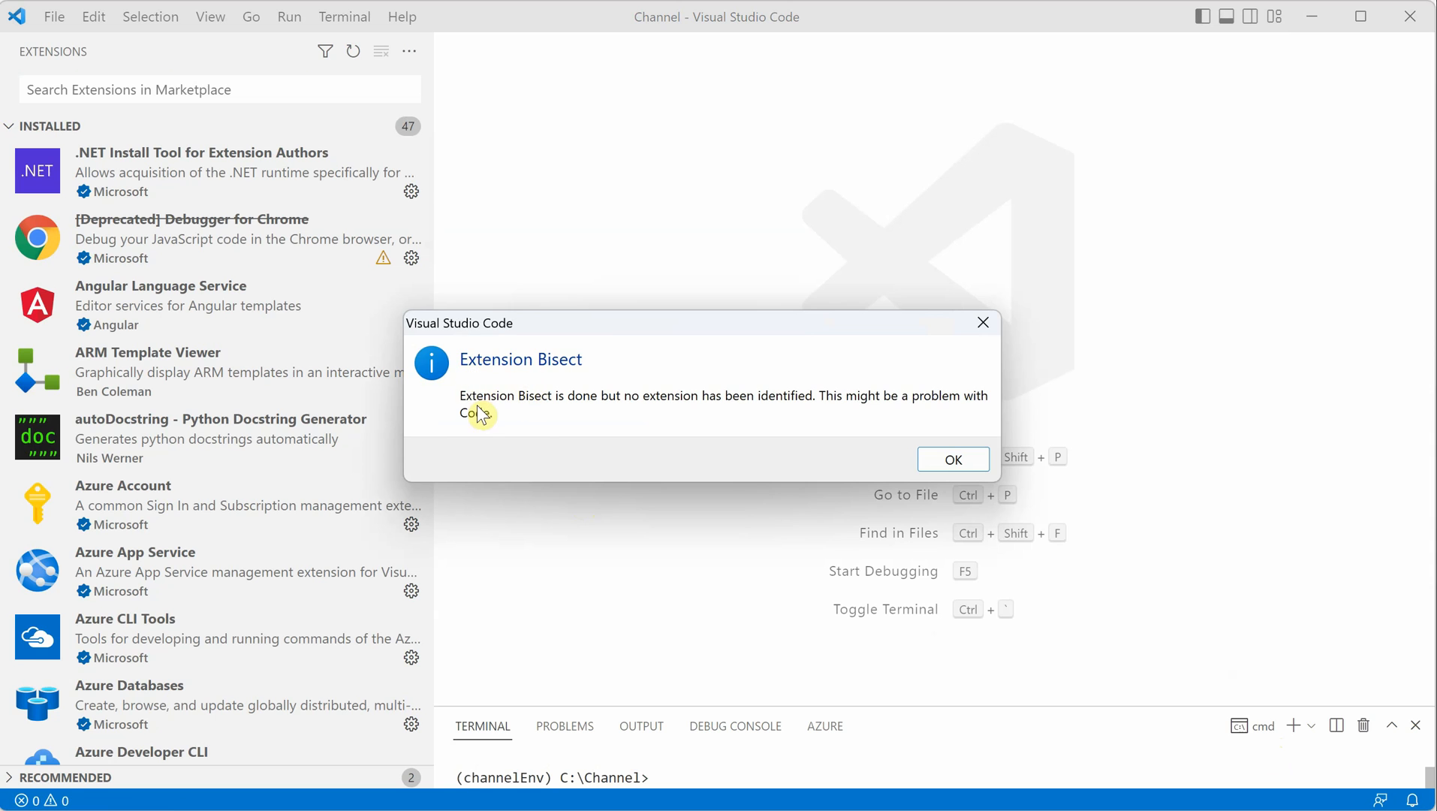
pyautogui.moveTo(519, 409)
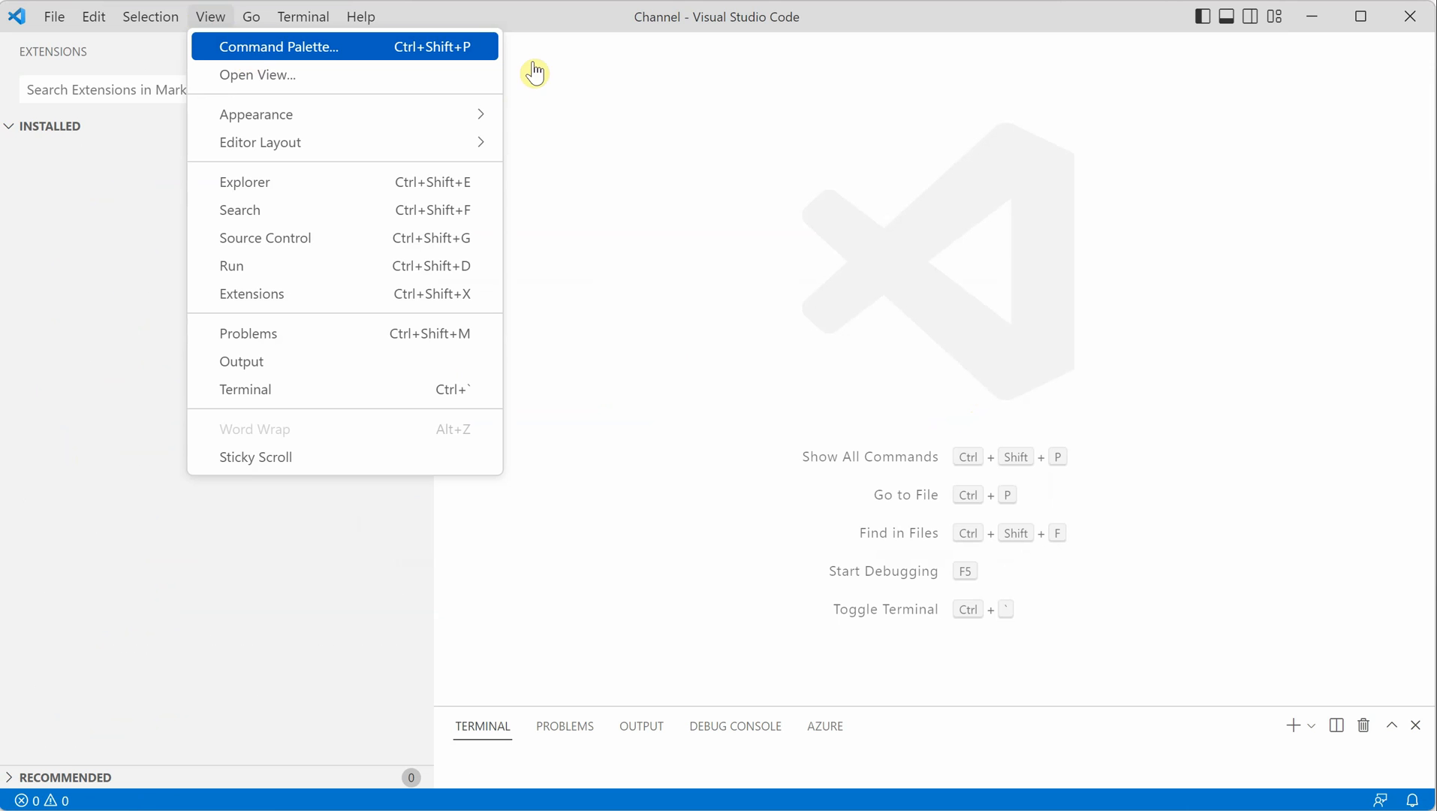
# Run Help: Start Extension Bisect from the Command Palette and confirm the second run
pyautogui.click(279, 47)
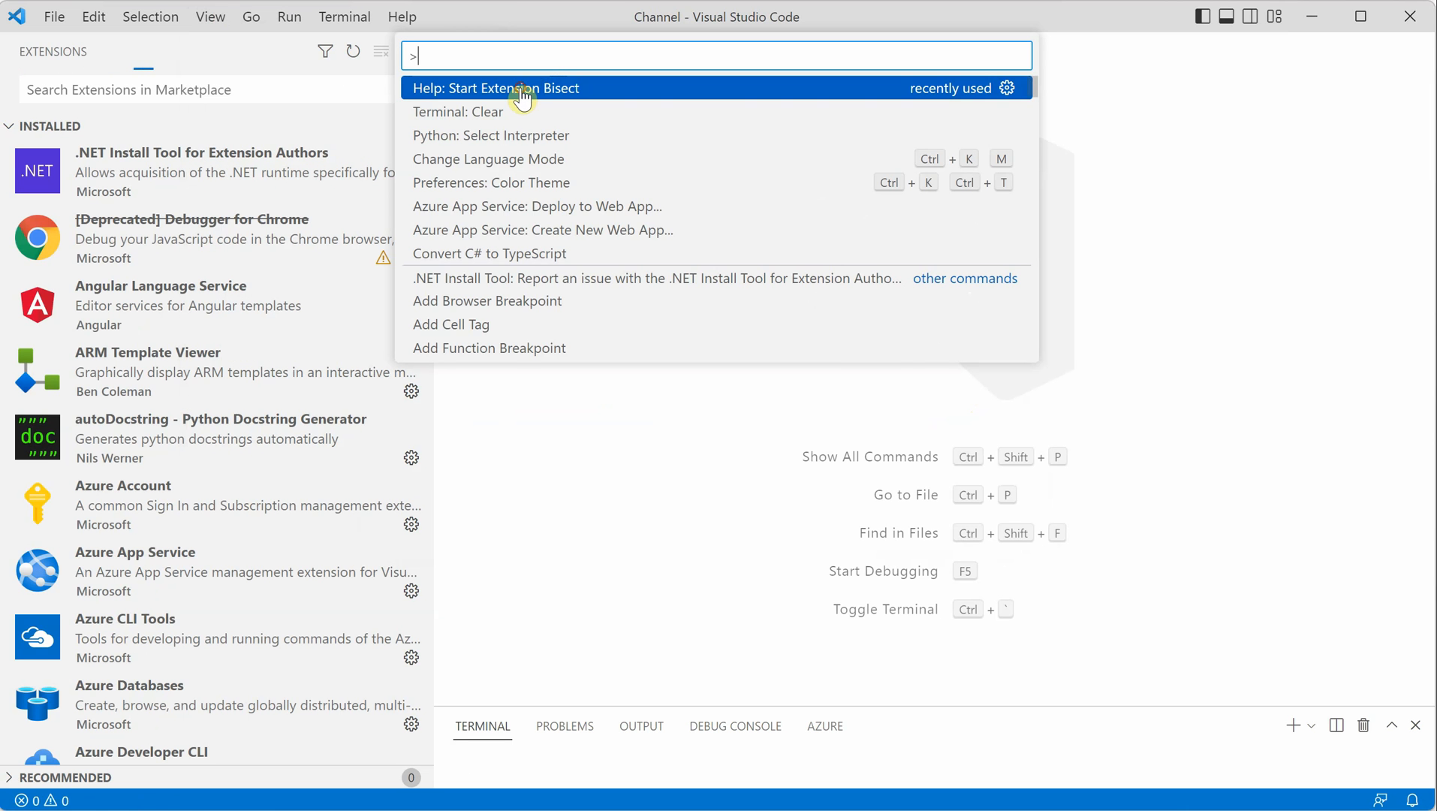
pyautogui.click(496, 88)
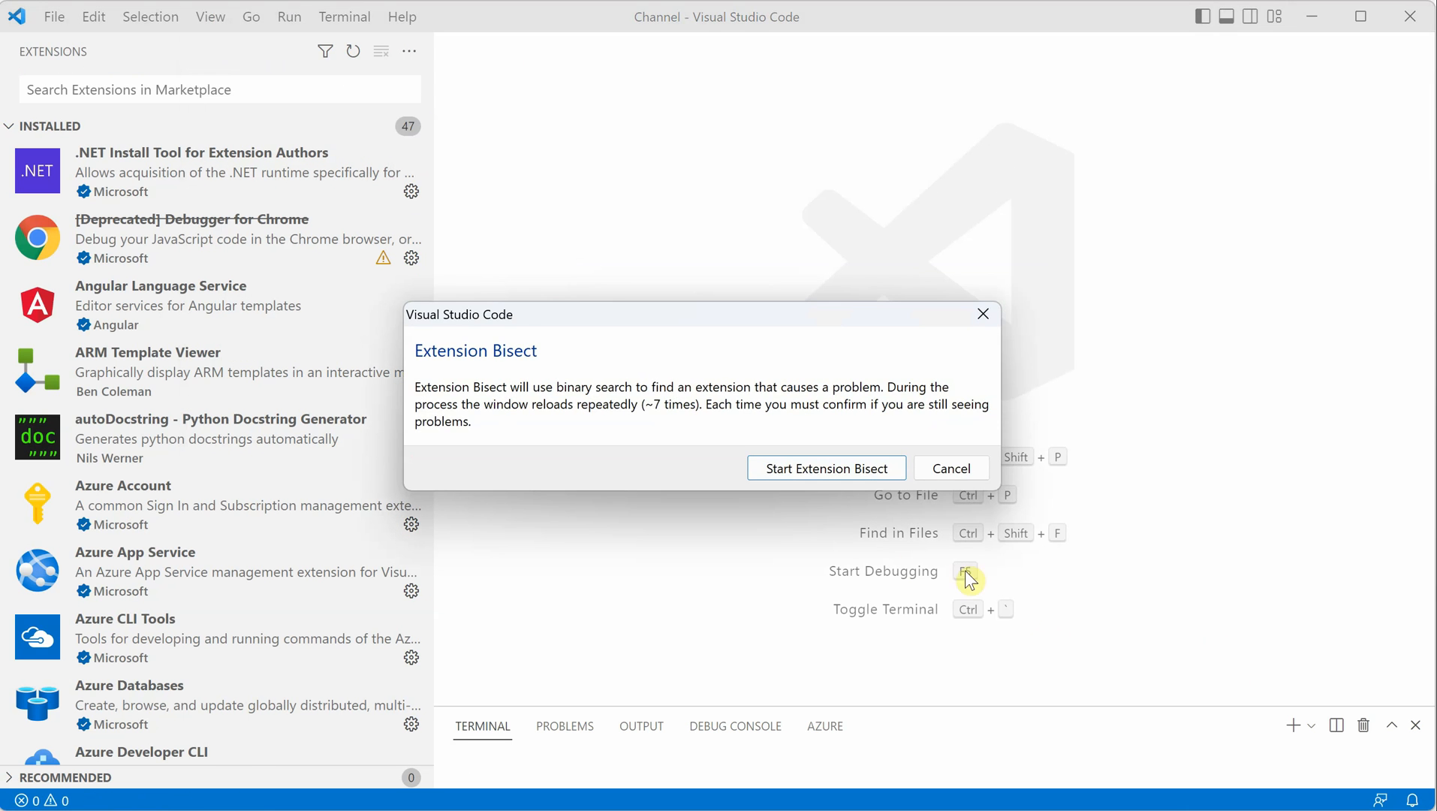
pyautogui.click(823, 469)
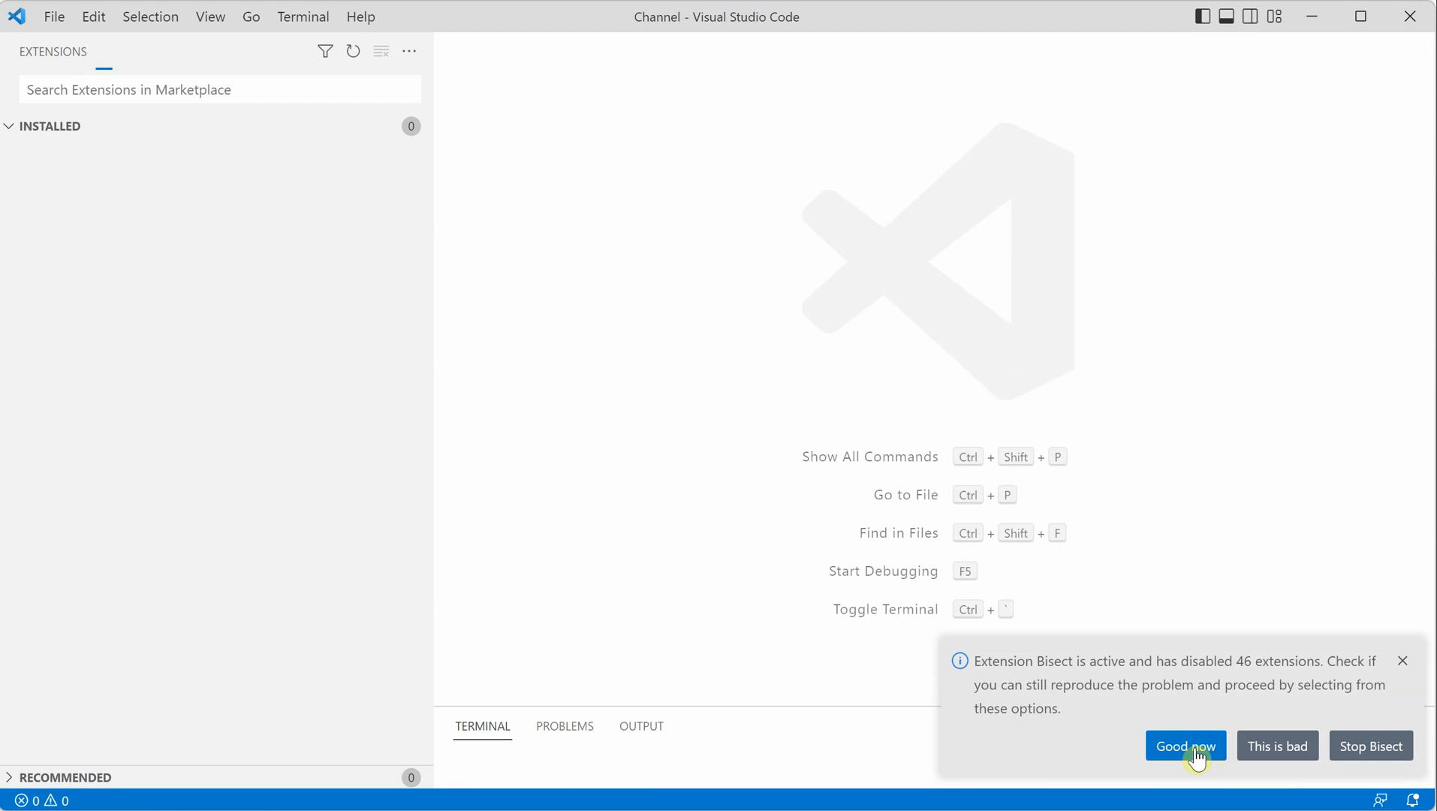
# Answer Good now, then This is bad three times until angular.ng-template is identified
pyautogui.click(1184, 745)
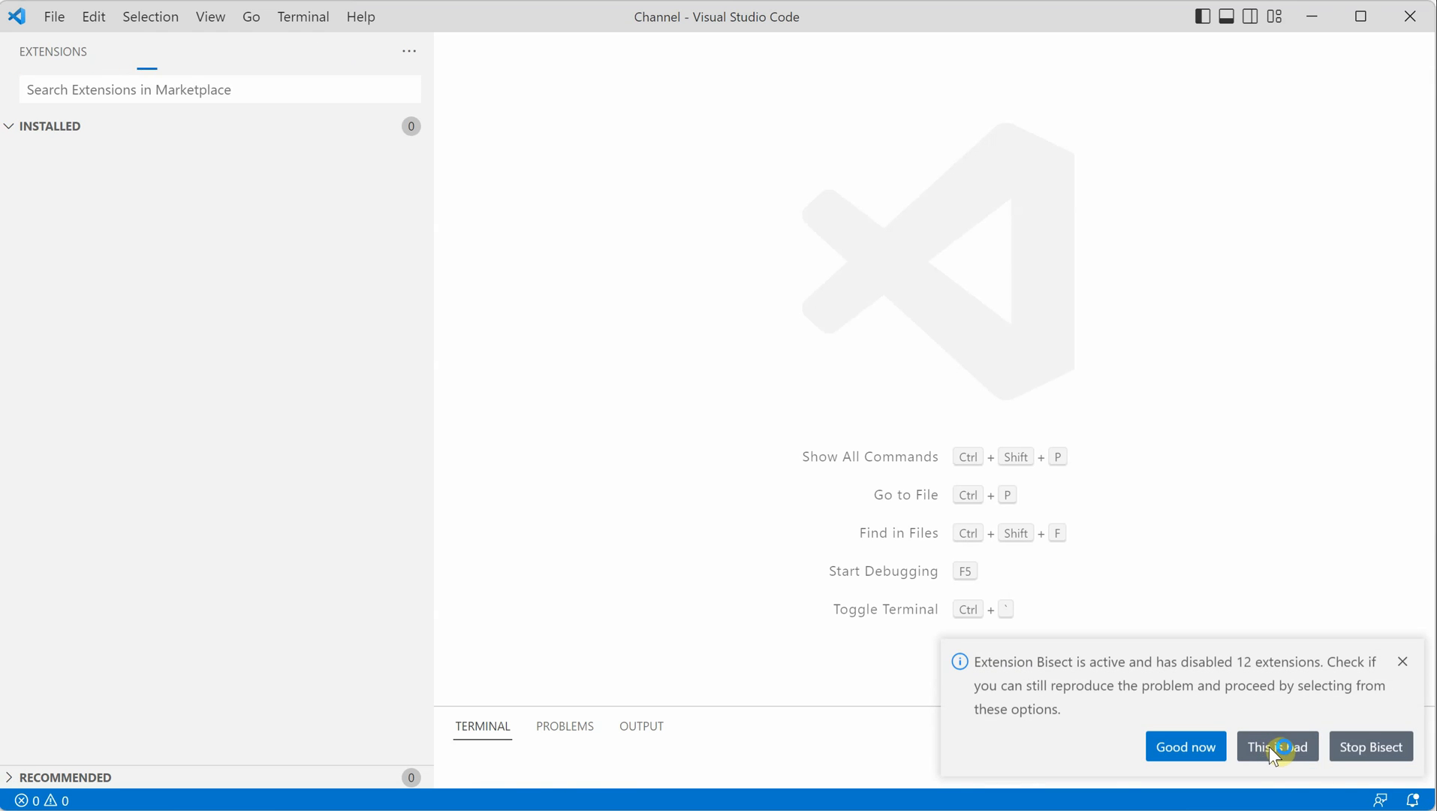
pyautogui.click(1276, 746)
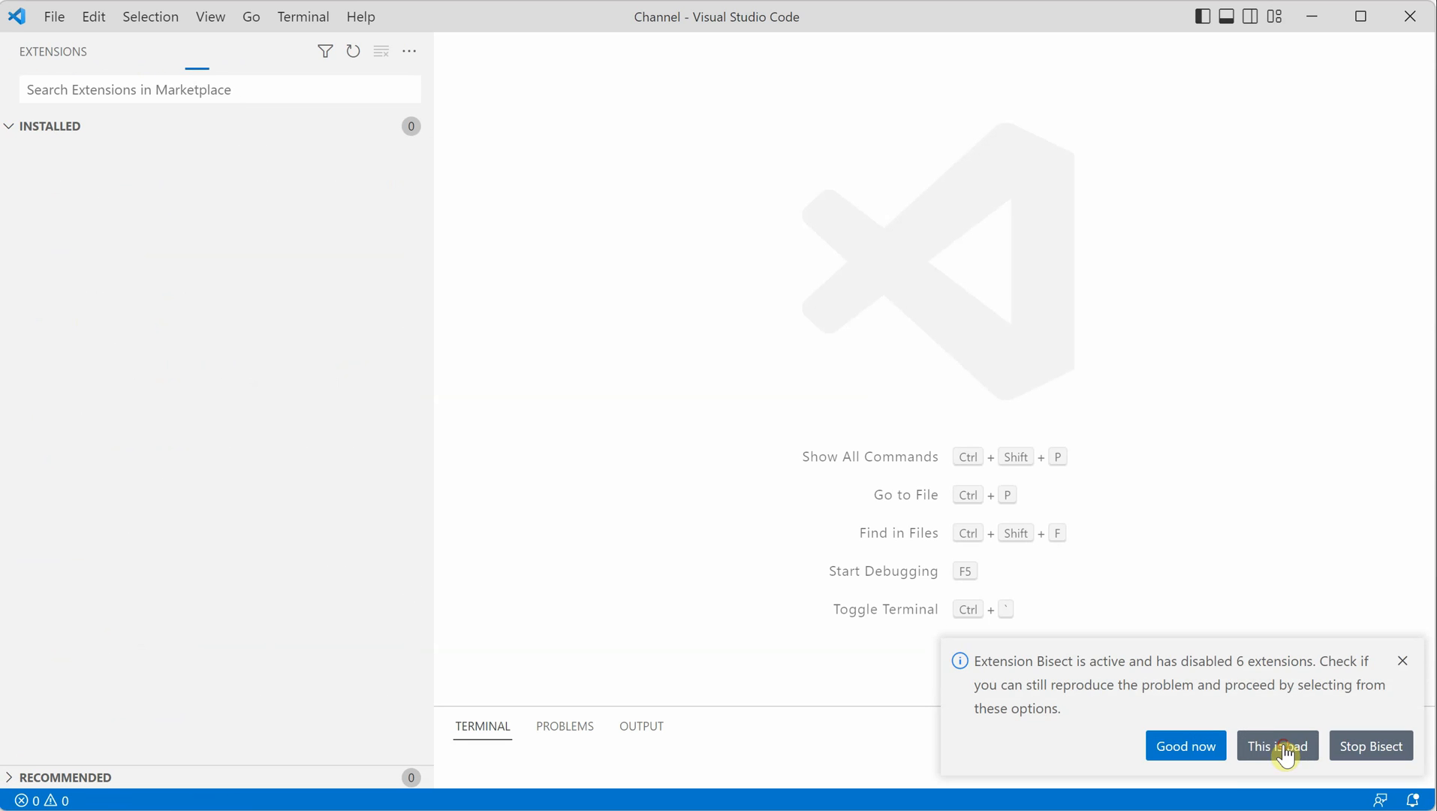
pyautogui.click(1276, 745)
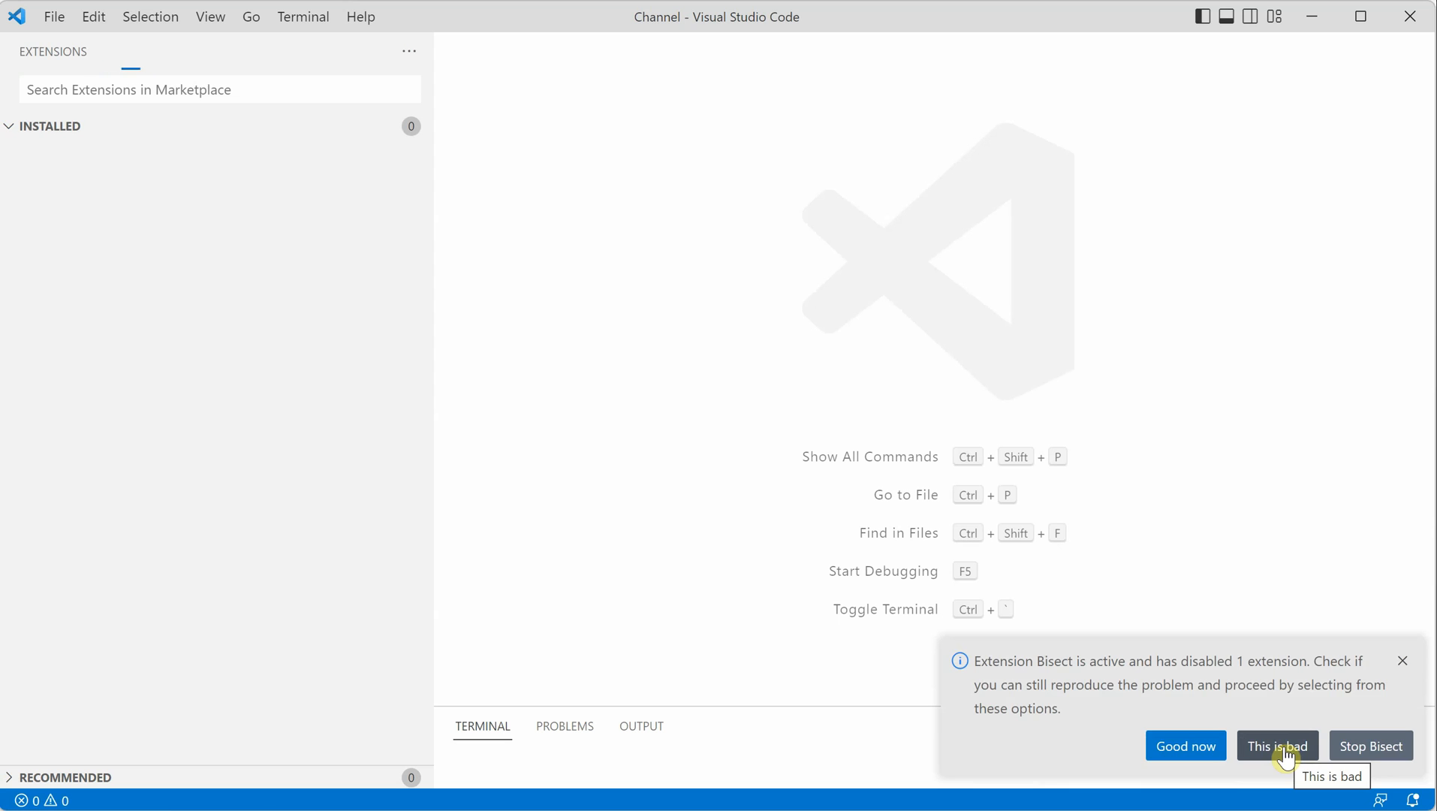
pyautogui.click(1276, 745)
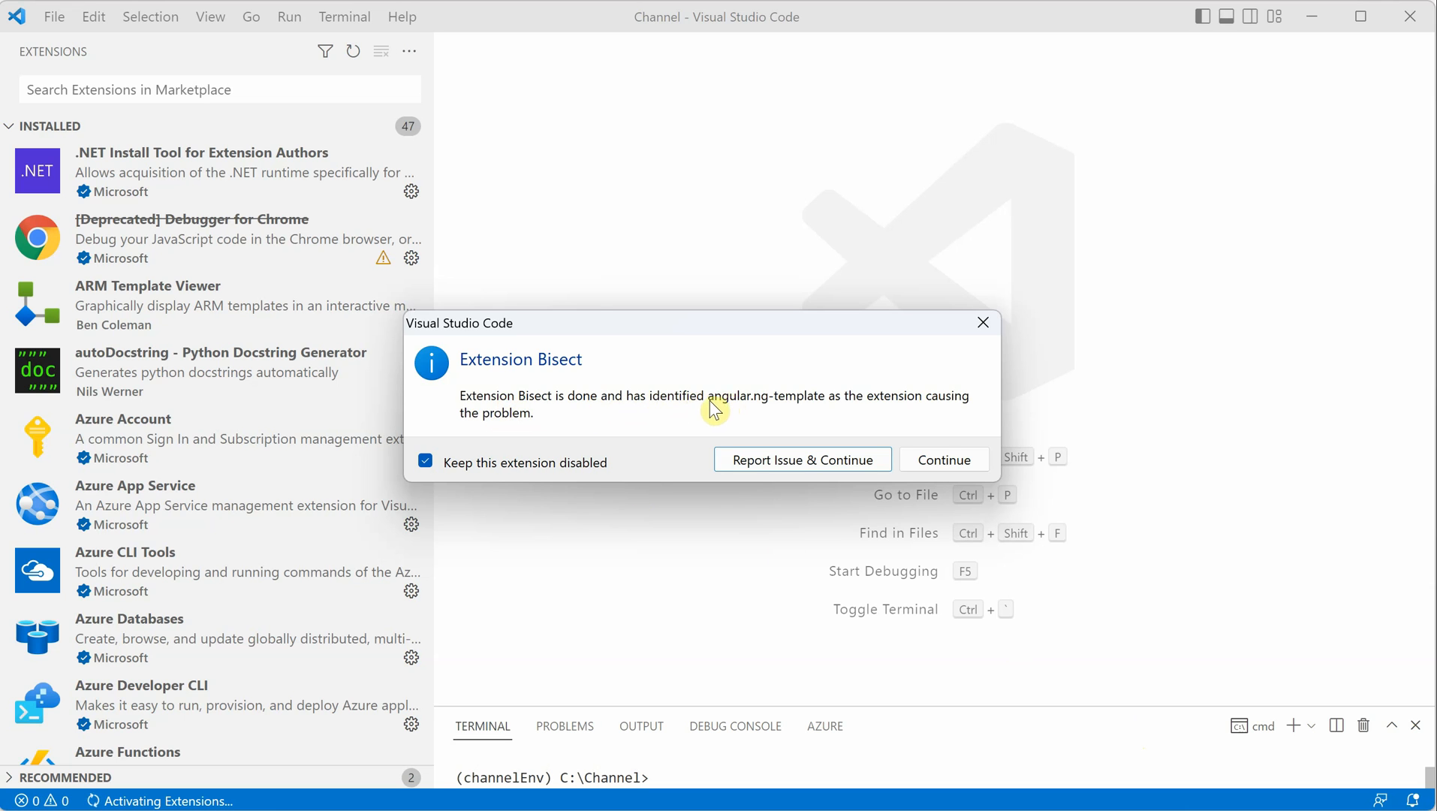
pyautogui.moveTo(817, 412)
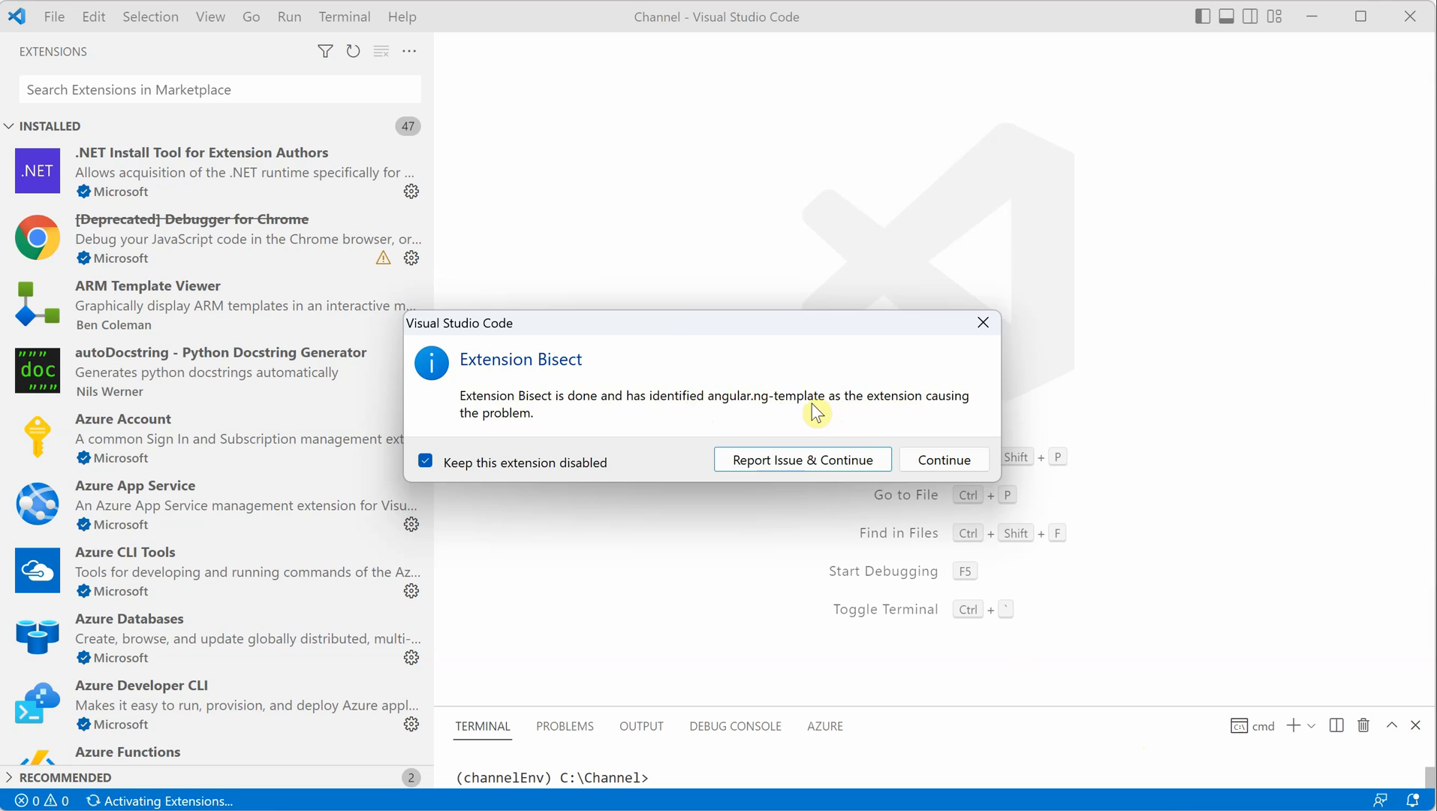
pyautogui.moveTo(724, 407)
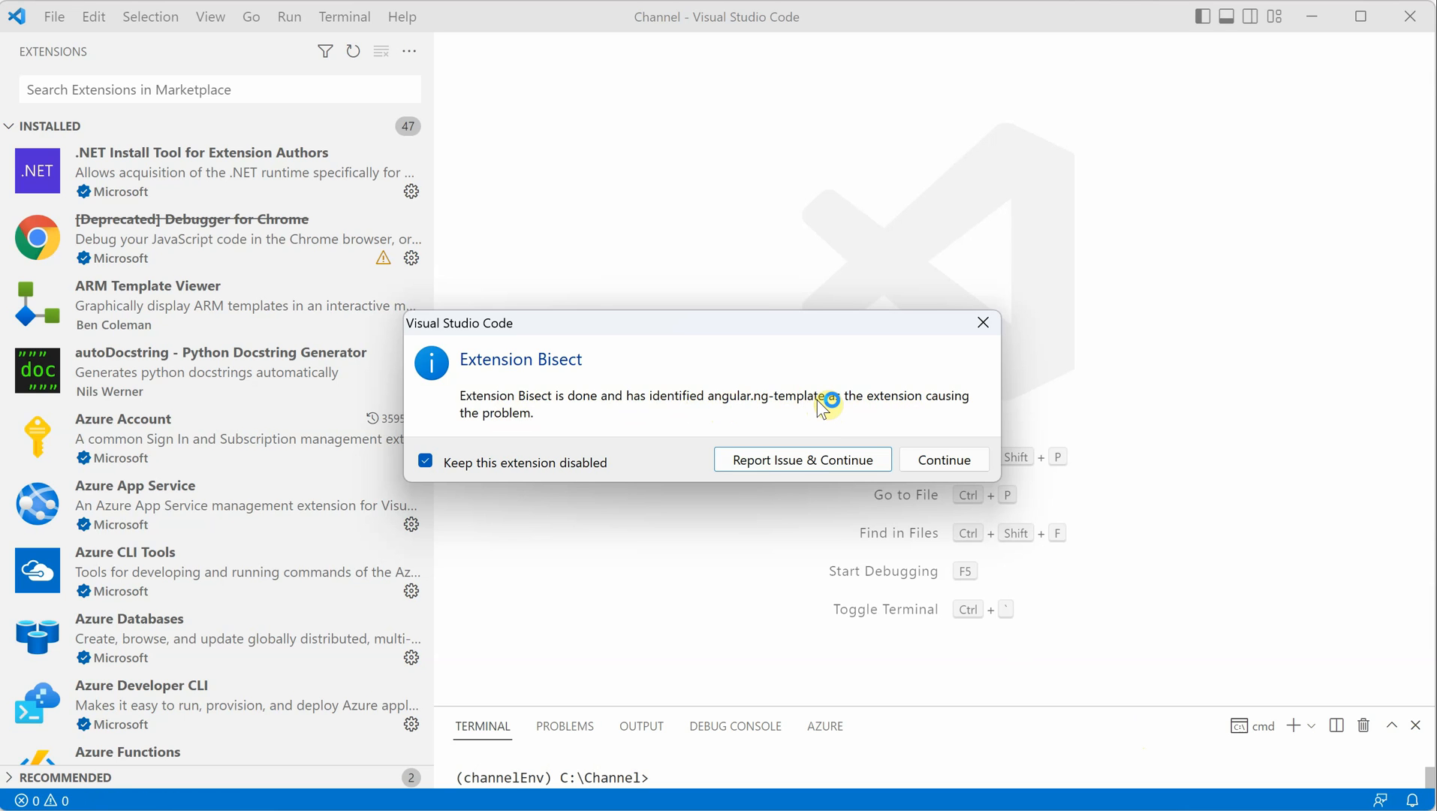
pyautogui.moveTo(781, 433)
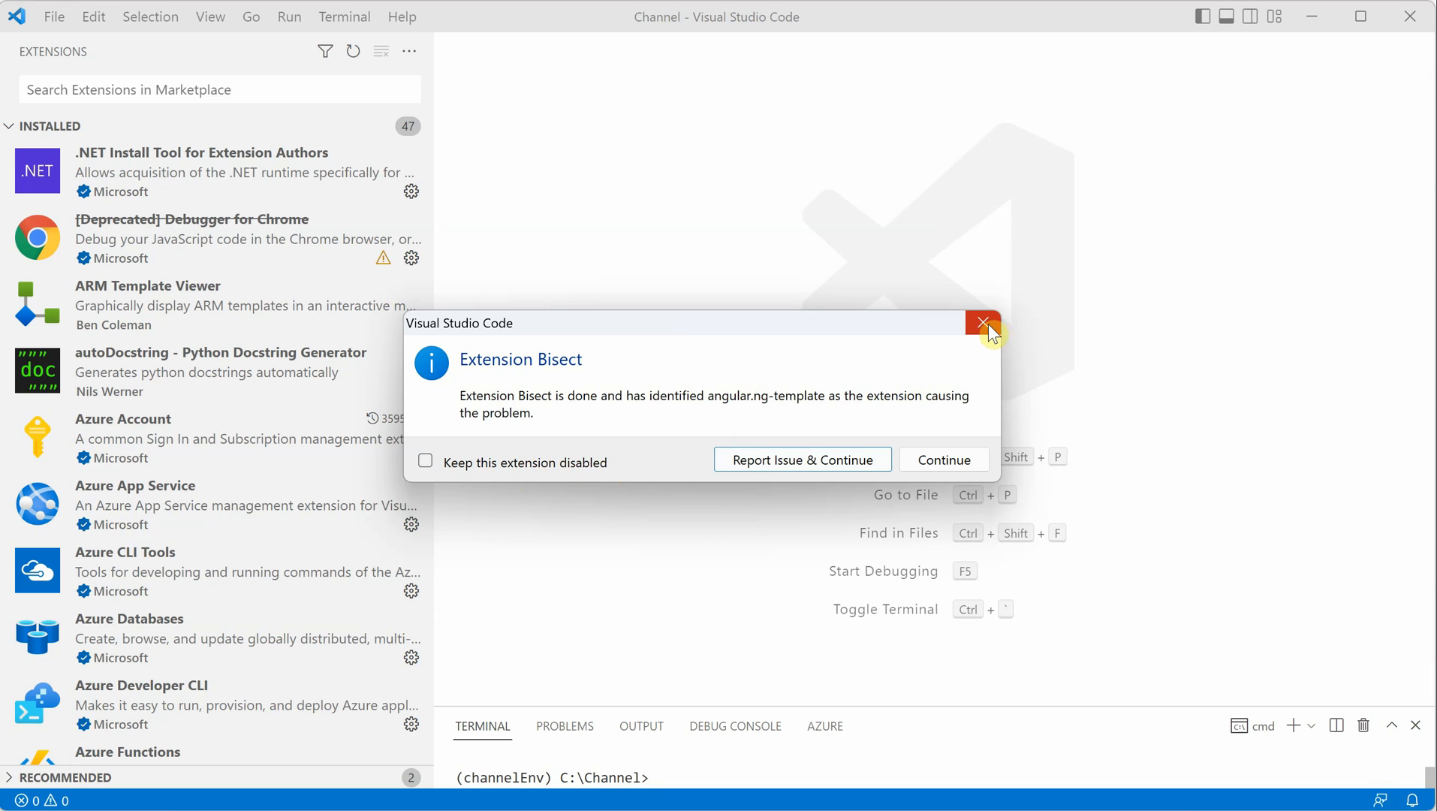
# Dismiss the verdict naming angular.ng-template as culprit, without keeping it disabled
pyautogui.click(983, 323)
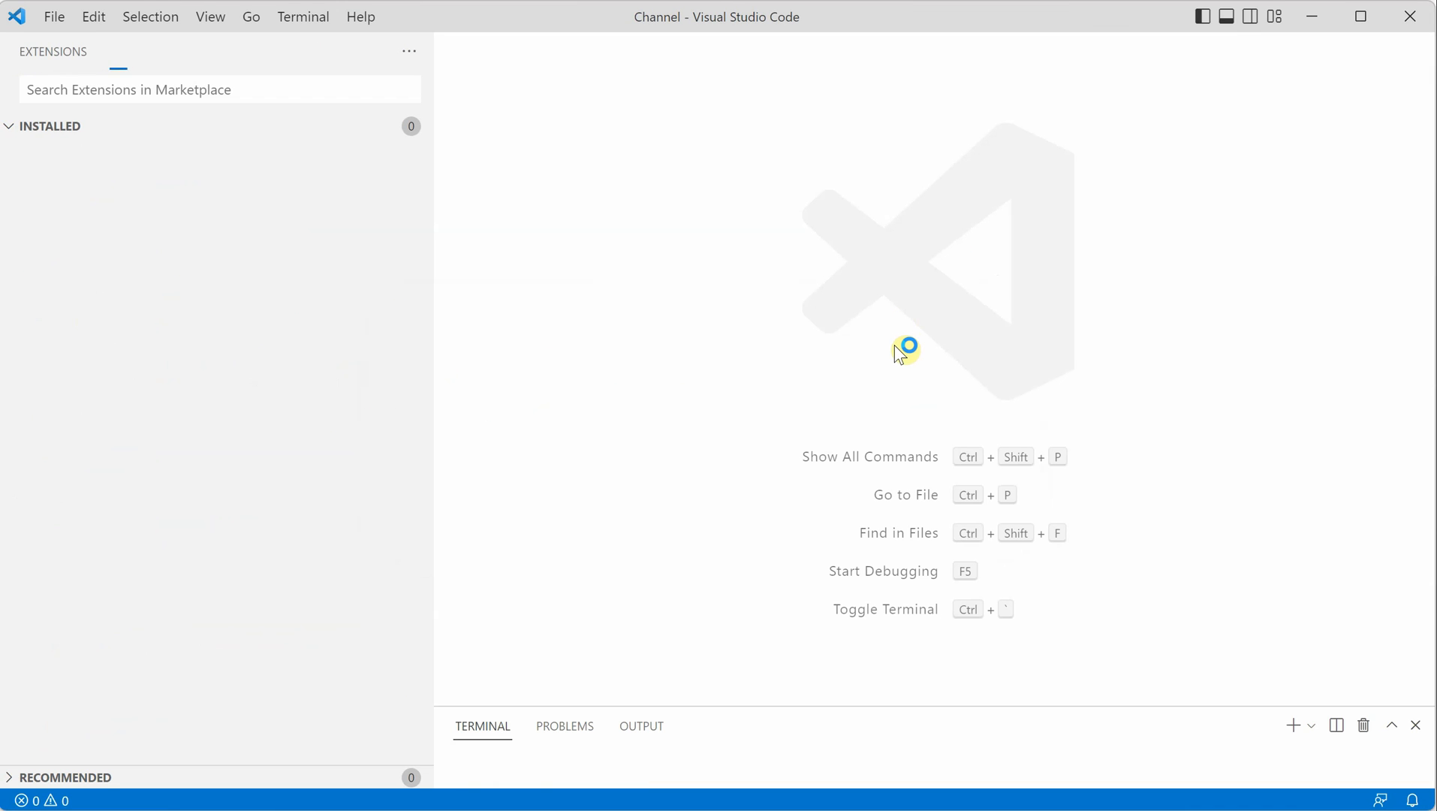